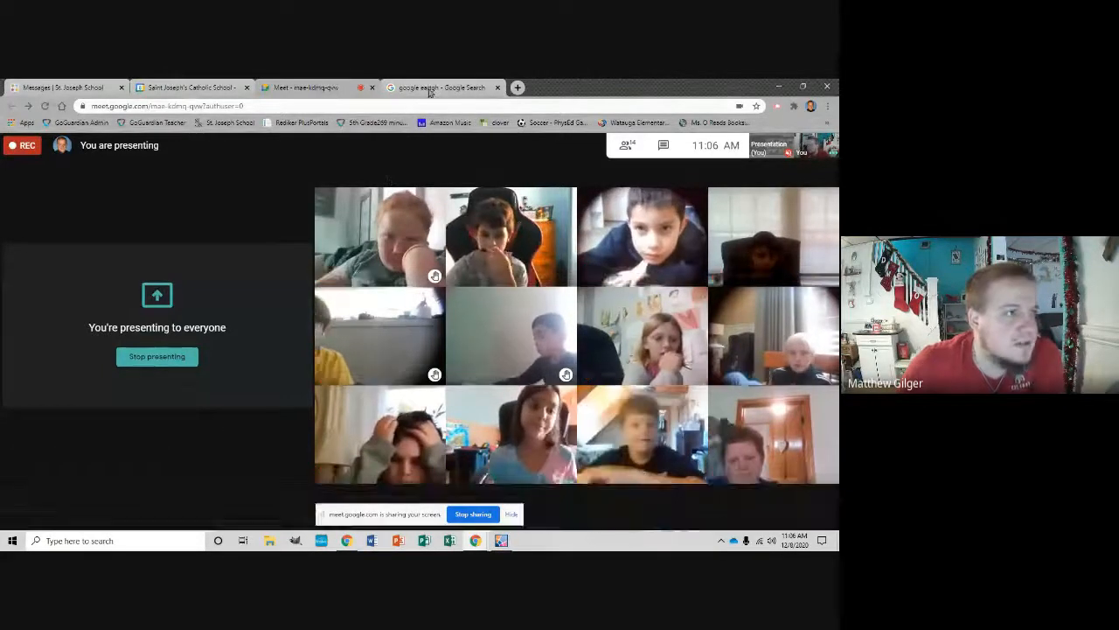
- Bring up Google Earth on the northeastern United States while presenting in Meet
left_click(441, 86)
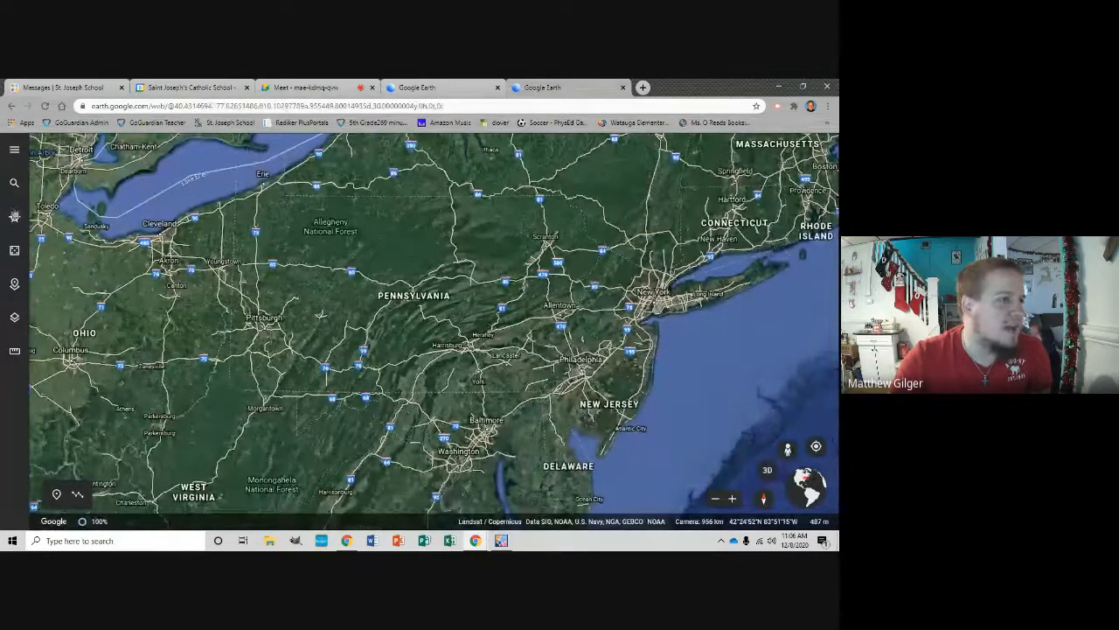
- Search for St. Joseph School, fly to the Danville result and zoom in over the town
left_click(13, 183)
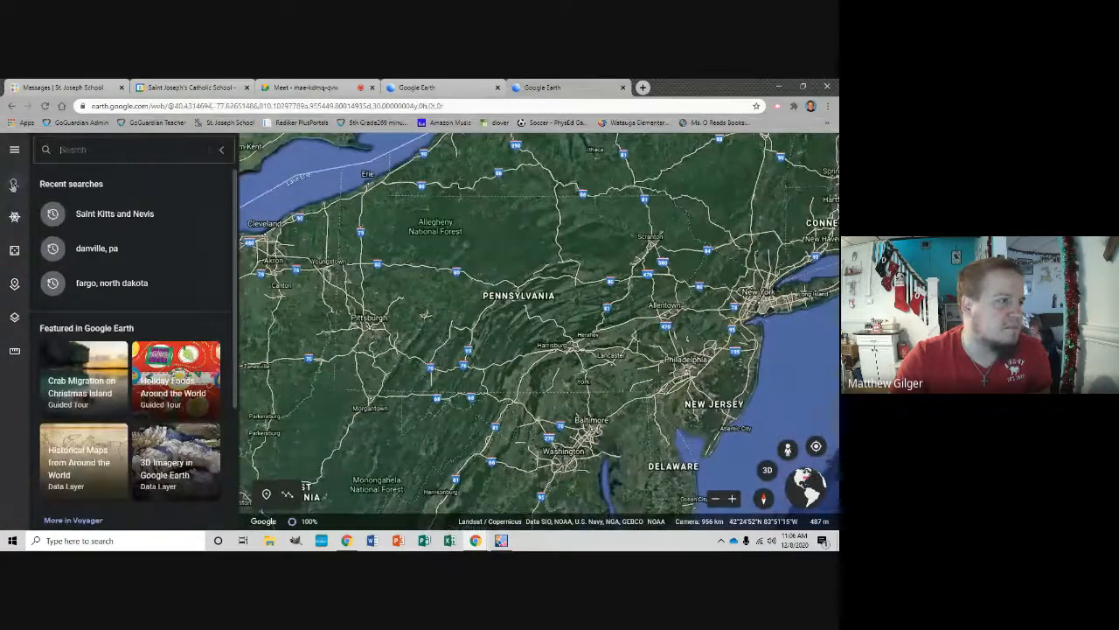
type("St")
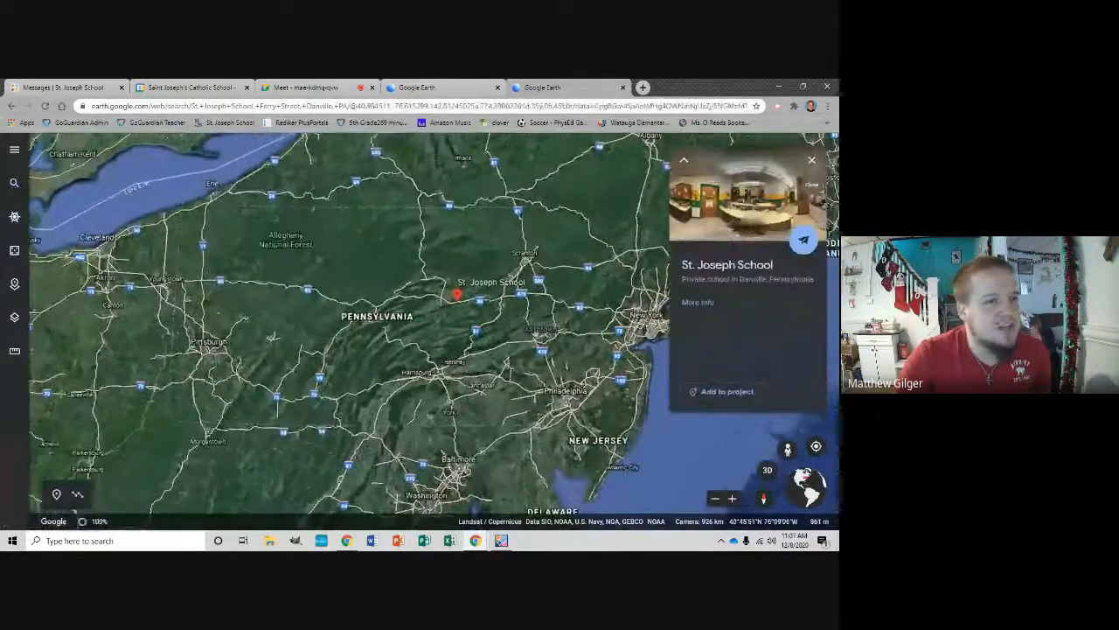
scroll("down", 3)
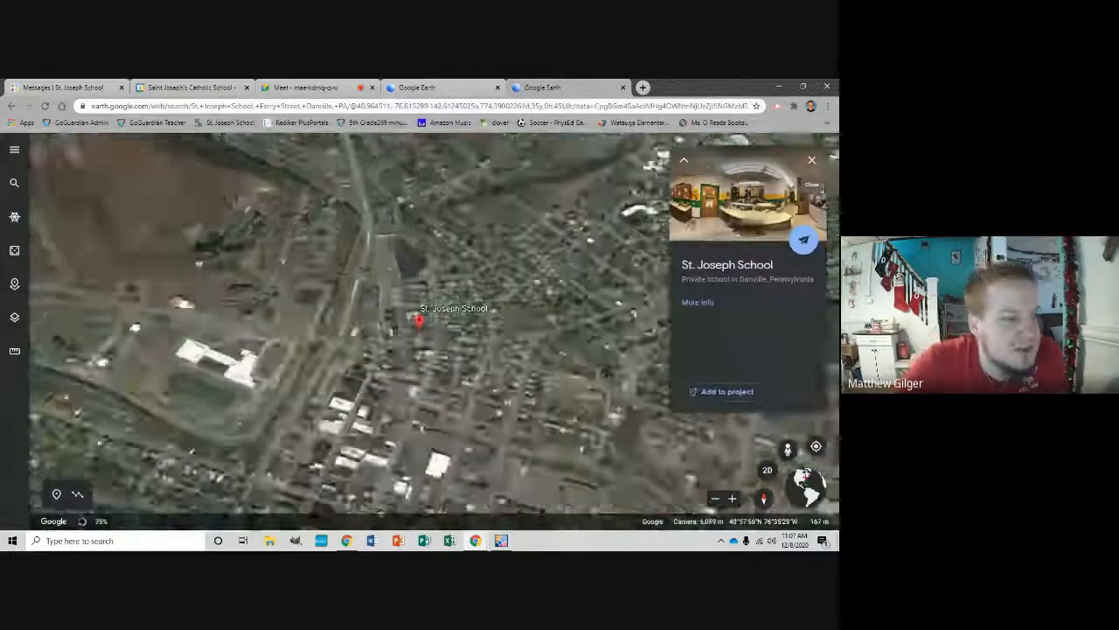
left_click(812, 159)
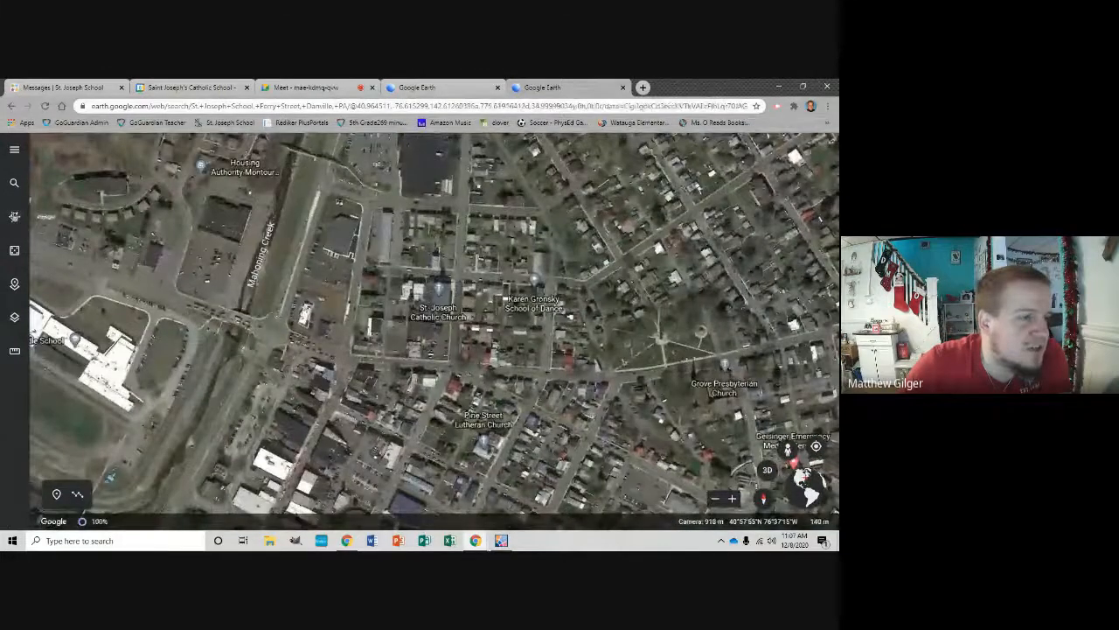
- Visit the Voyager featured stories and return to the map
left_click(14, 218)
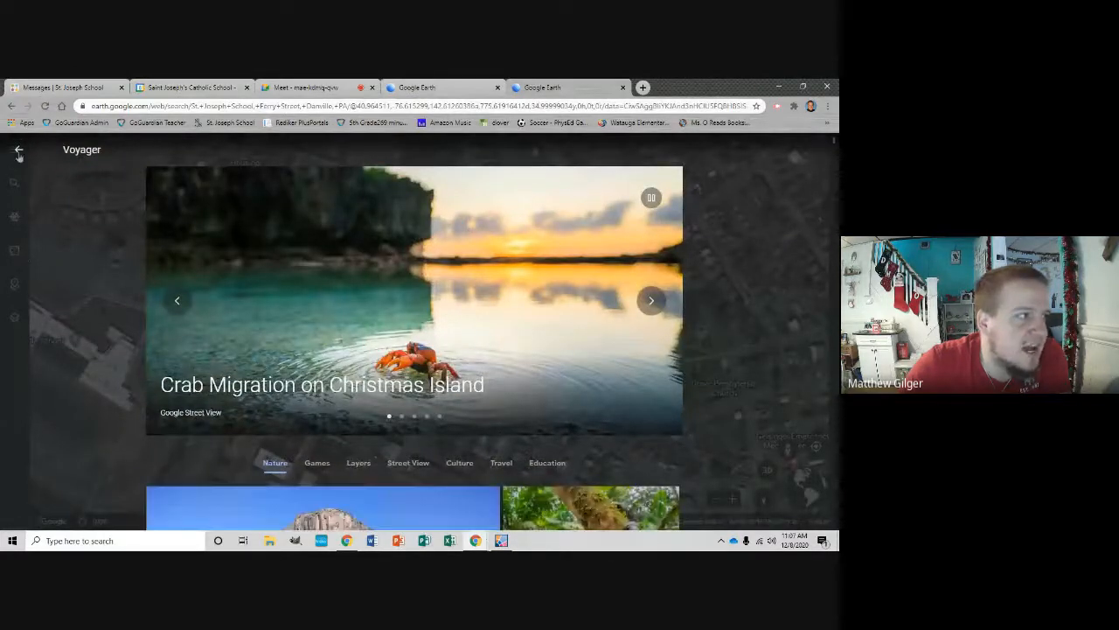
left_click(16, 151)
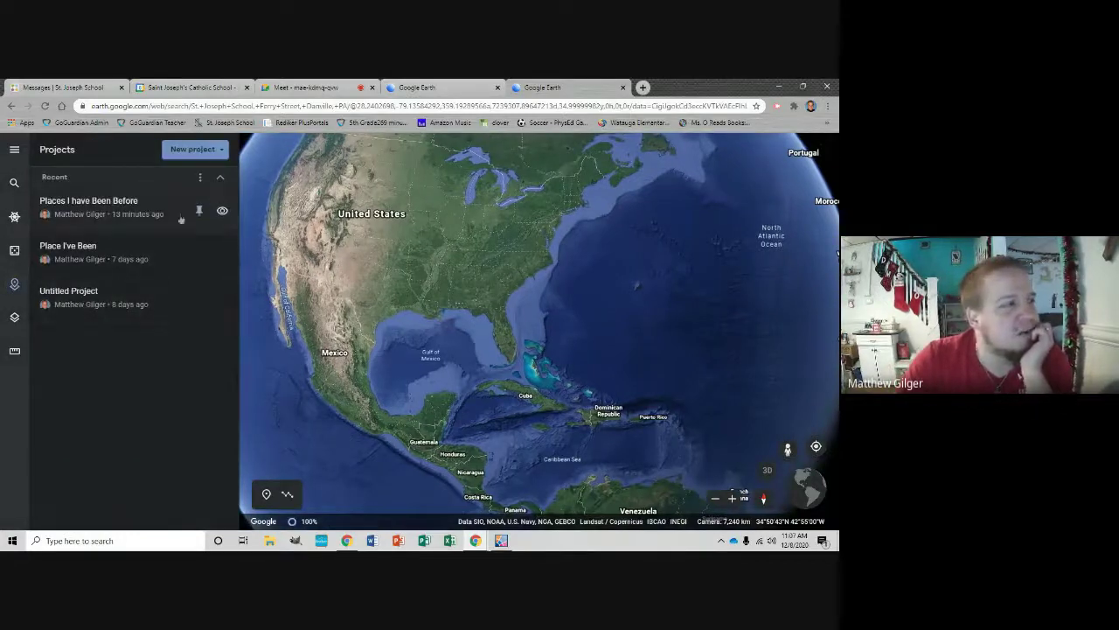
mouse_move(201, 177)
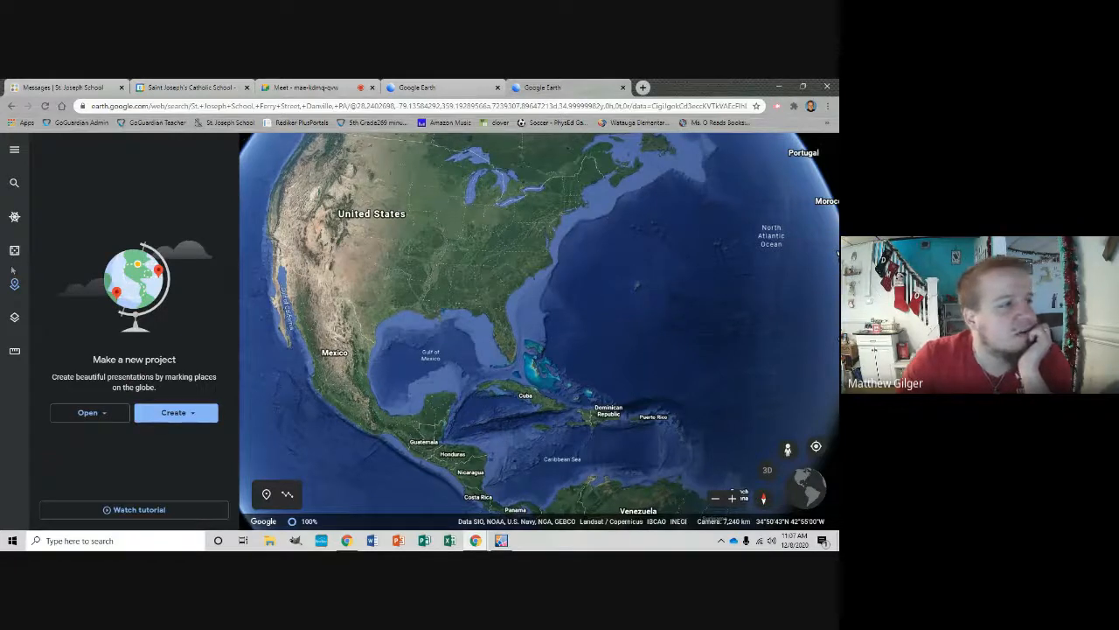
mouse_move(140, 408)
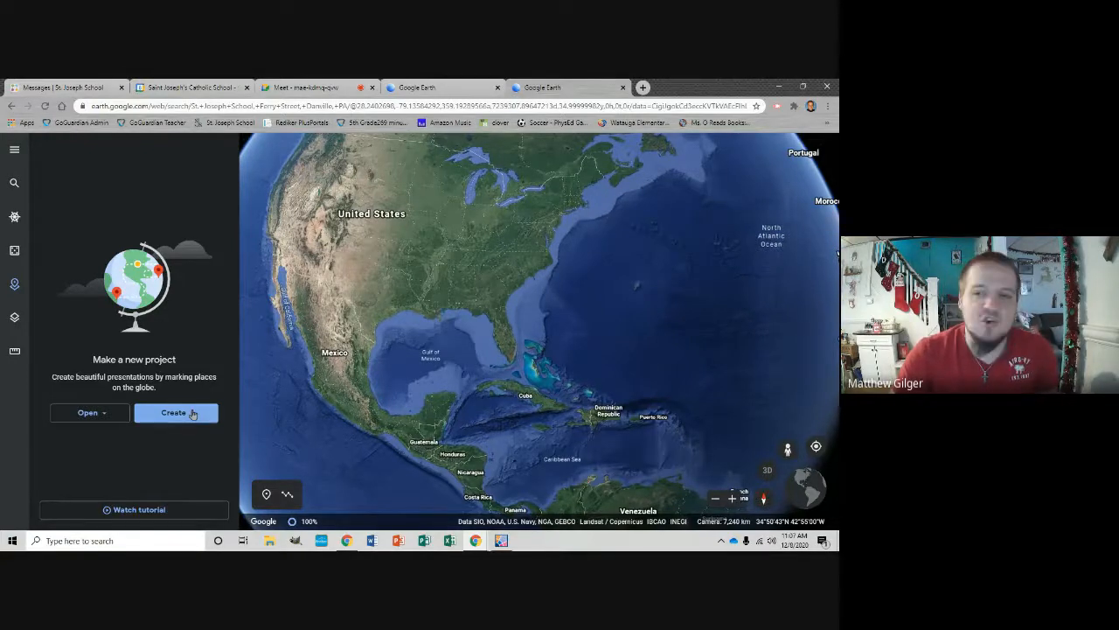
- Create a new untitled project stored in Google Drive
left_click(176, 413)
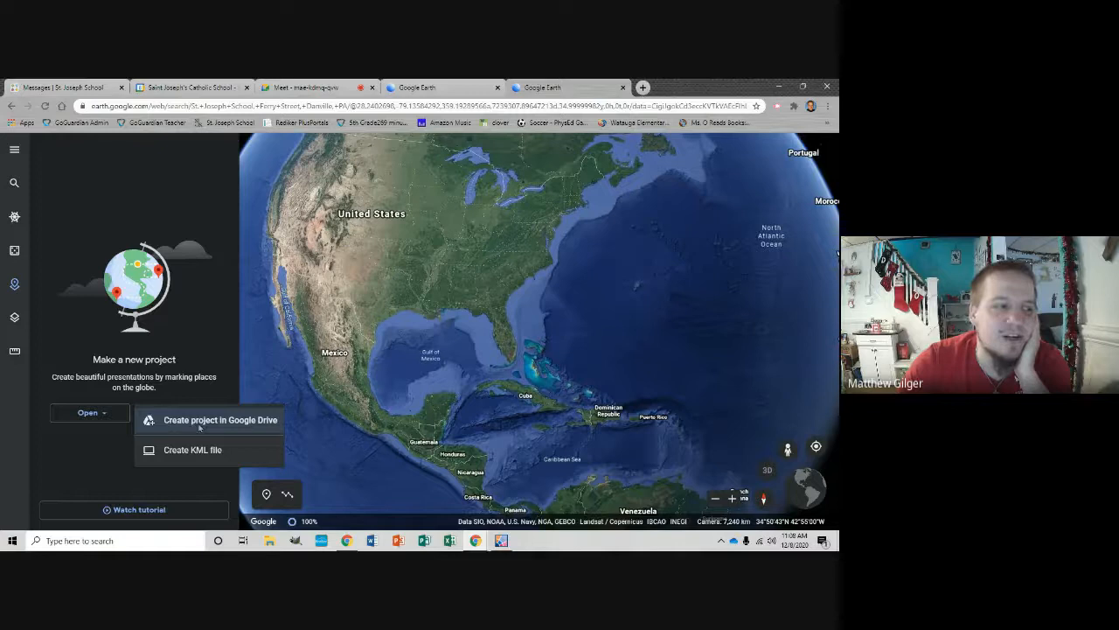
left_click(219, 420)
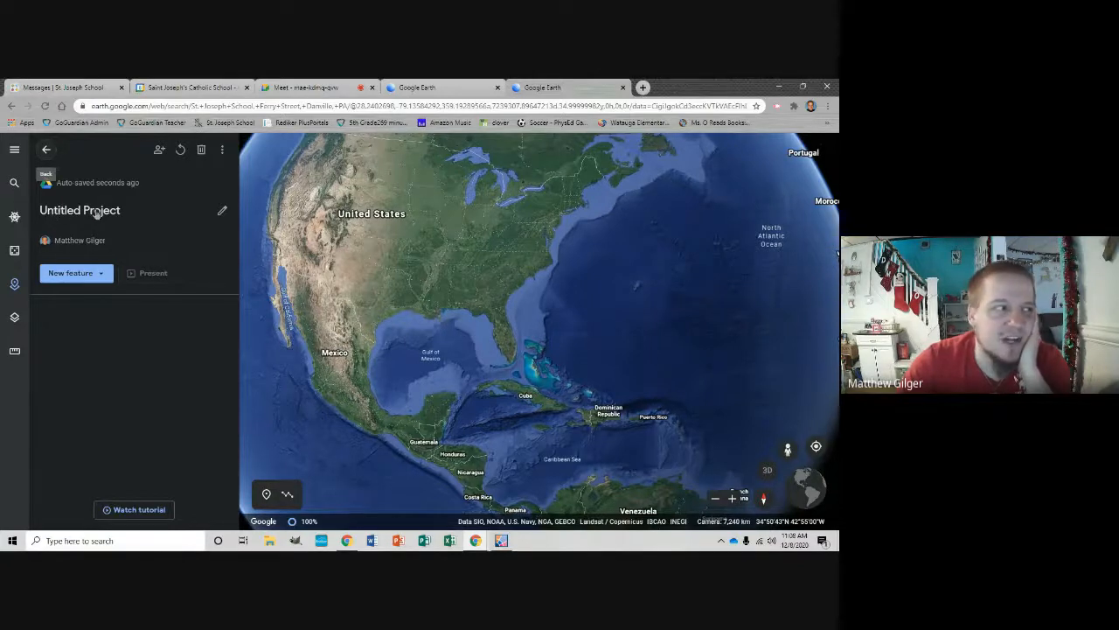
- Title the project 'Places I Have Been'
left_click(222, 210)
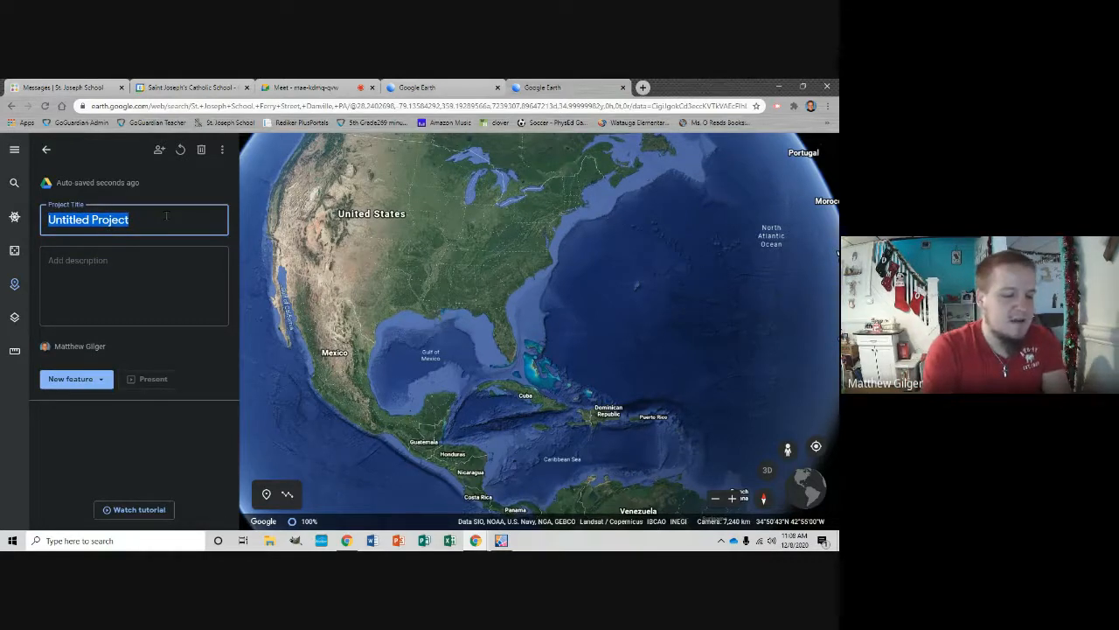
type("Place")
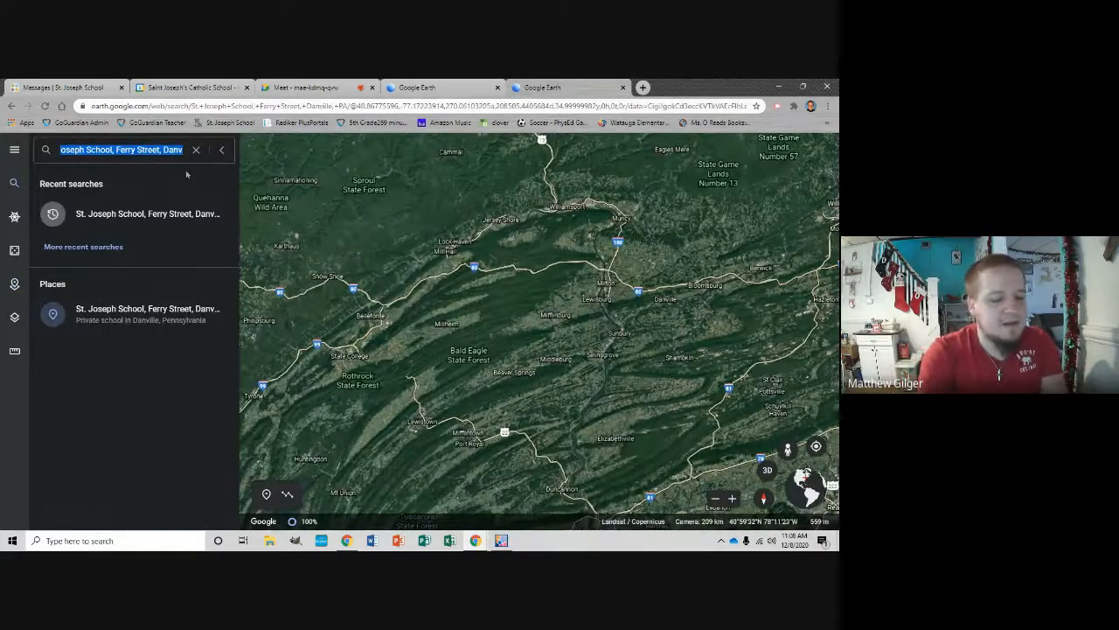
- Add the Danville St. Joseph School as a place saved in the project
type("St. Joseph School")
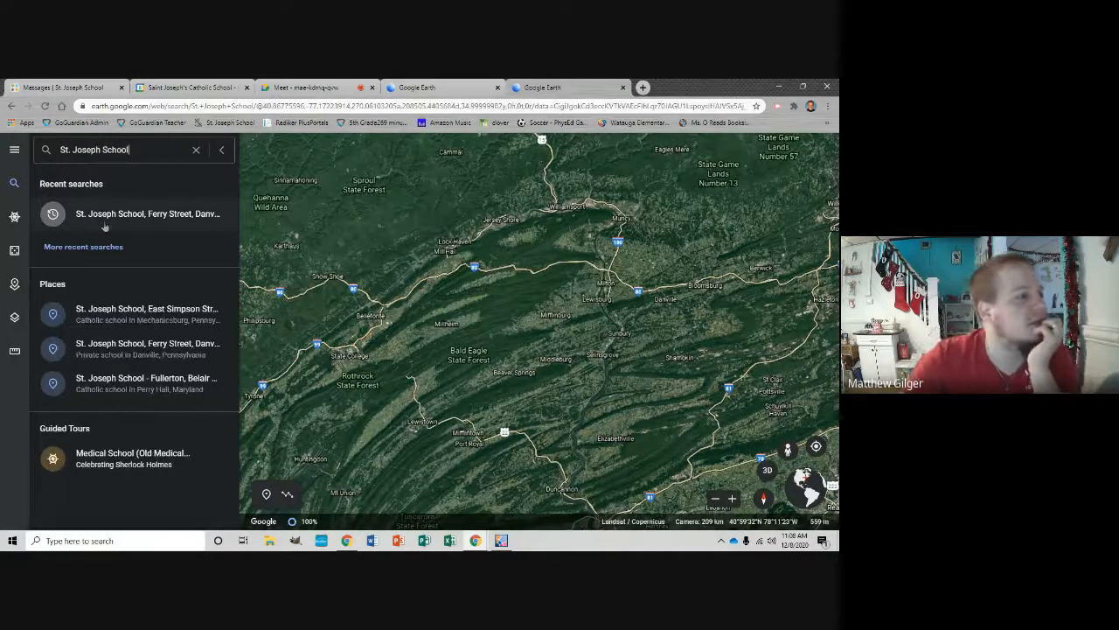
left_click(147, 214)
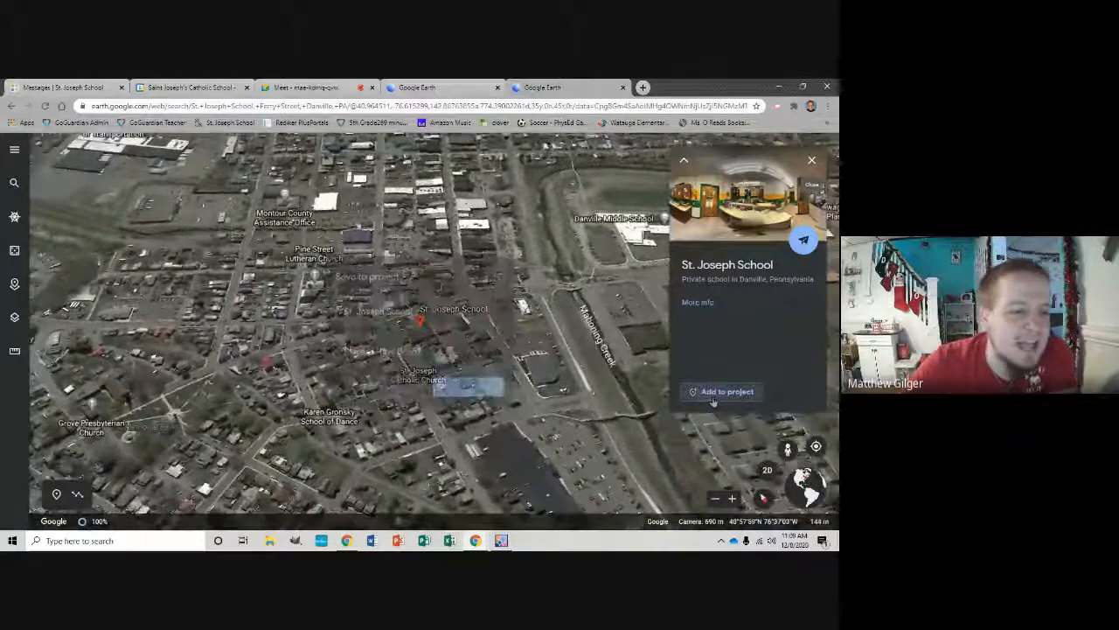
left_click(722, 392)
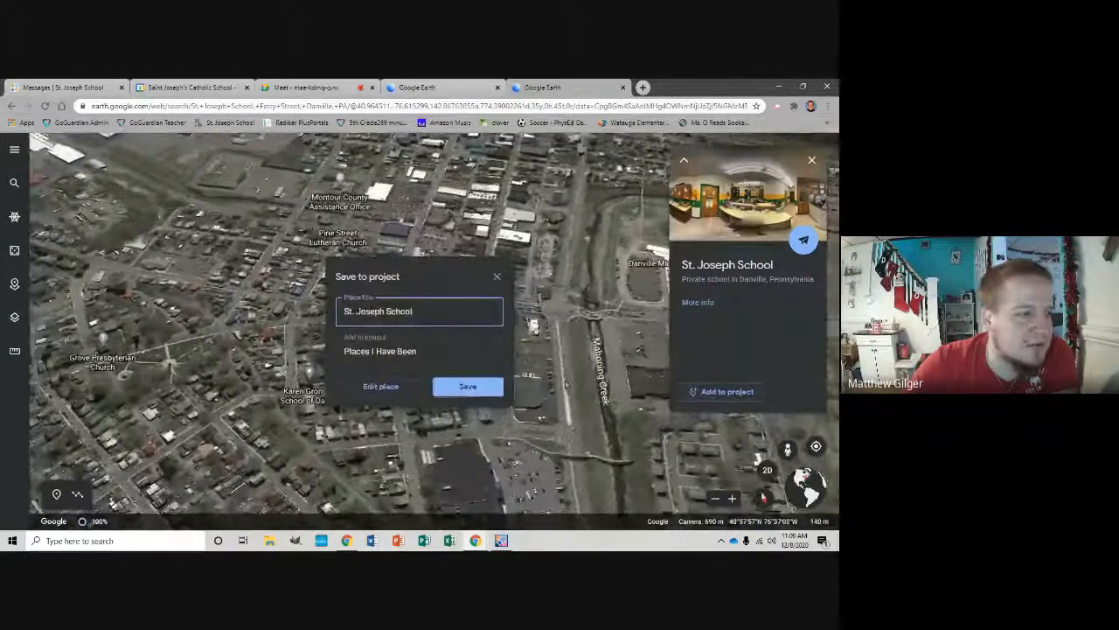
left_click(420, 351)
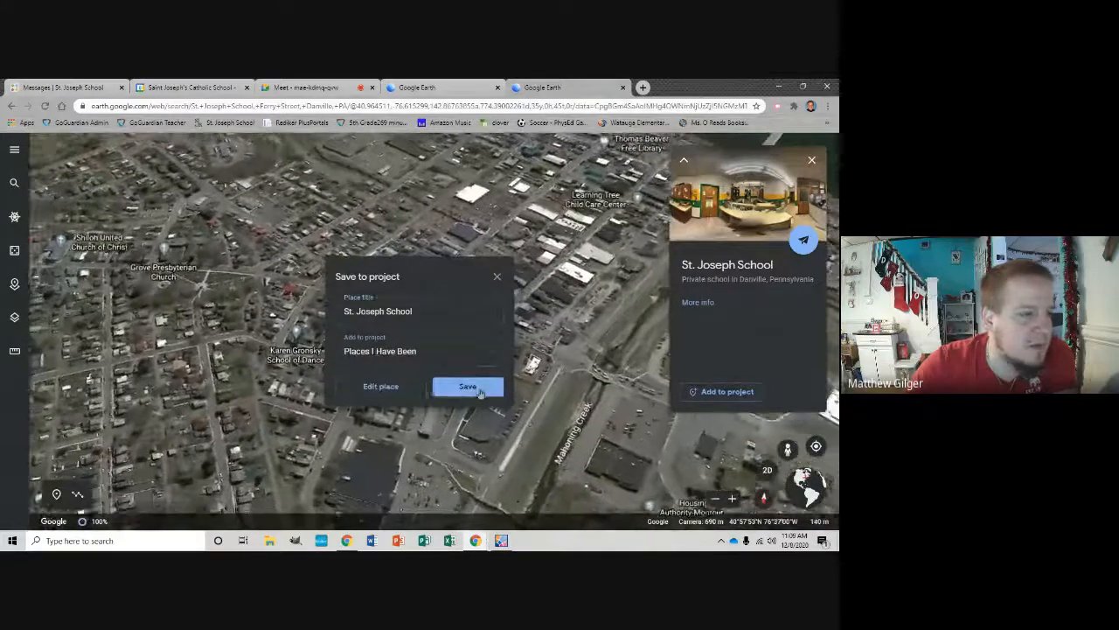
left_click(469, 385)
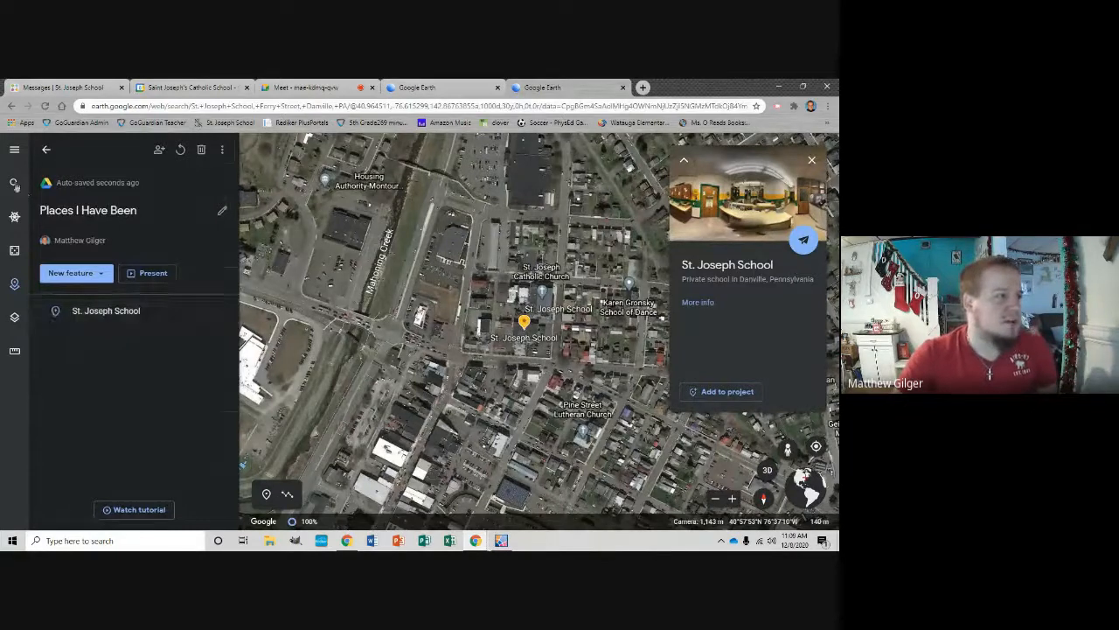
left_click(14, 184)
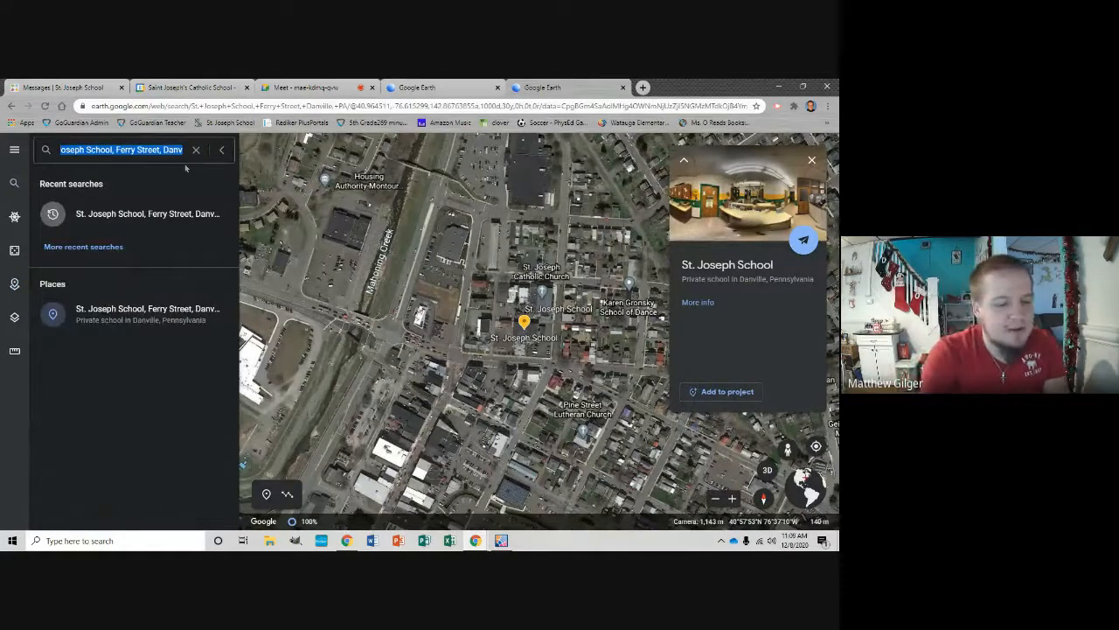
type("102")
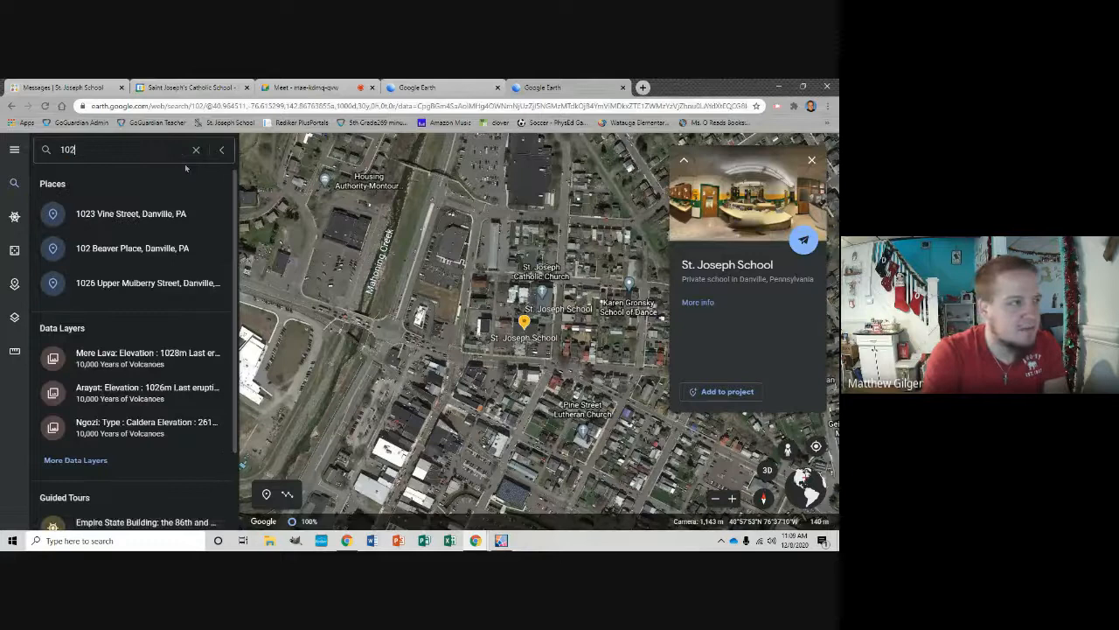
type("1208 Hemlock")
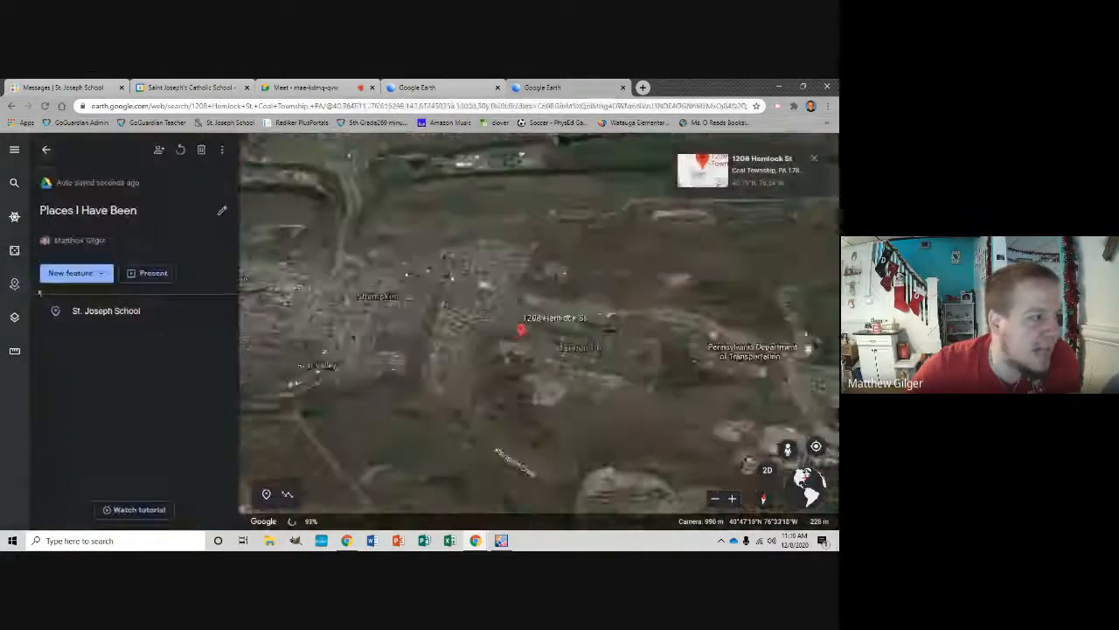
left_click(106, 310)
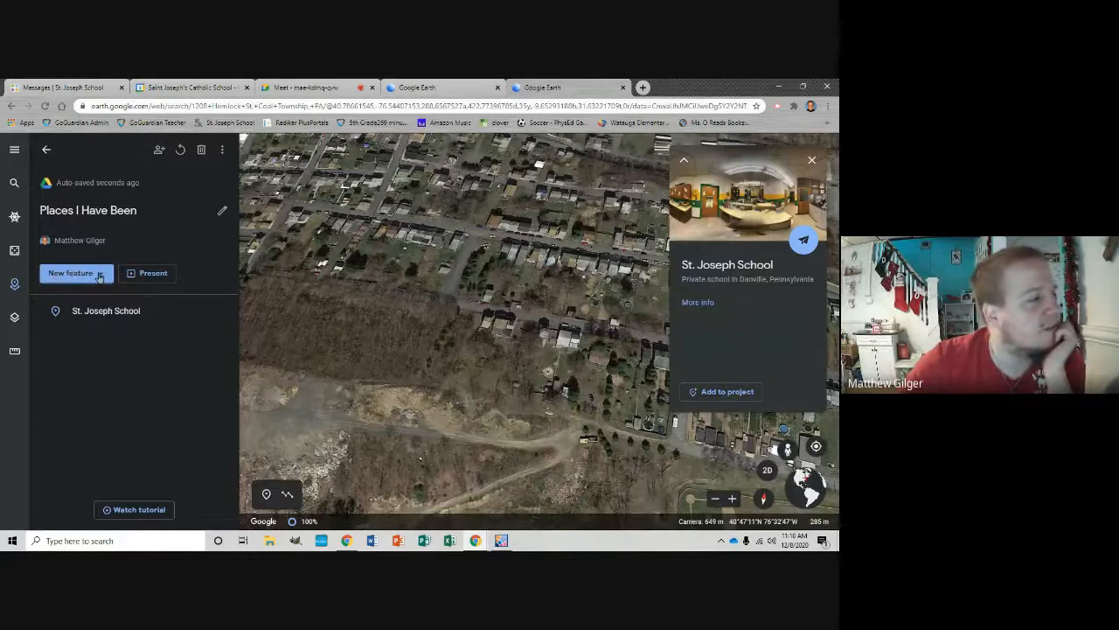
- Add a placemark named 'My Home' as the project's second feature
left_click(70, 273)
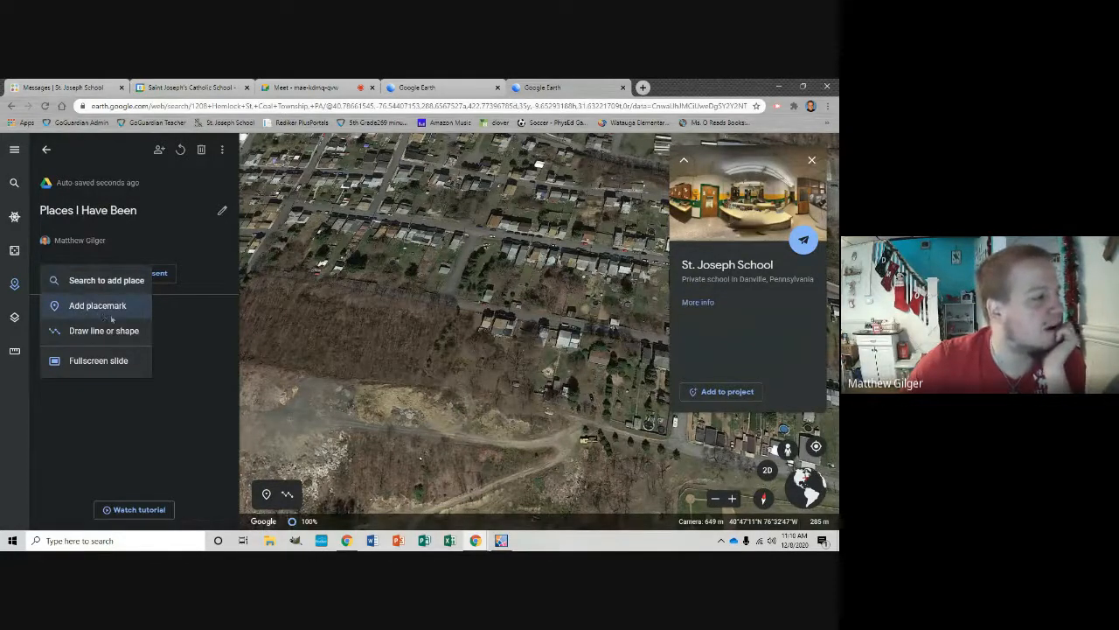
left_click(97, 305)
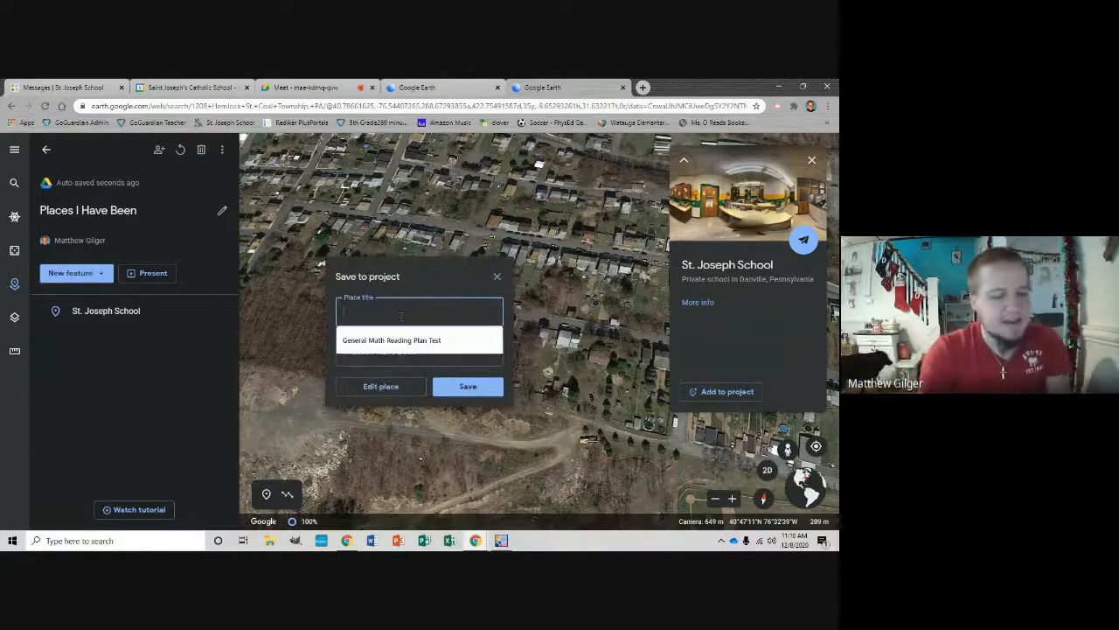
type("My Home")
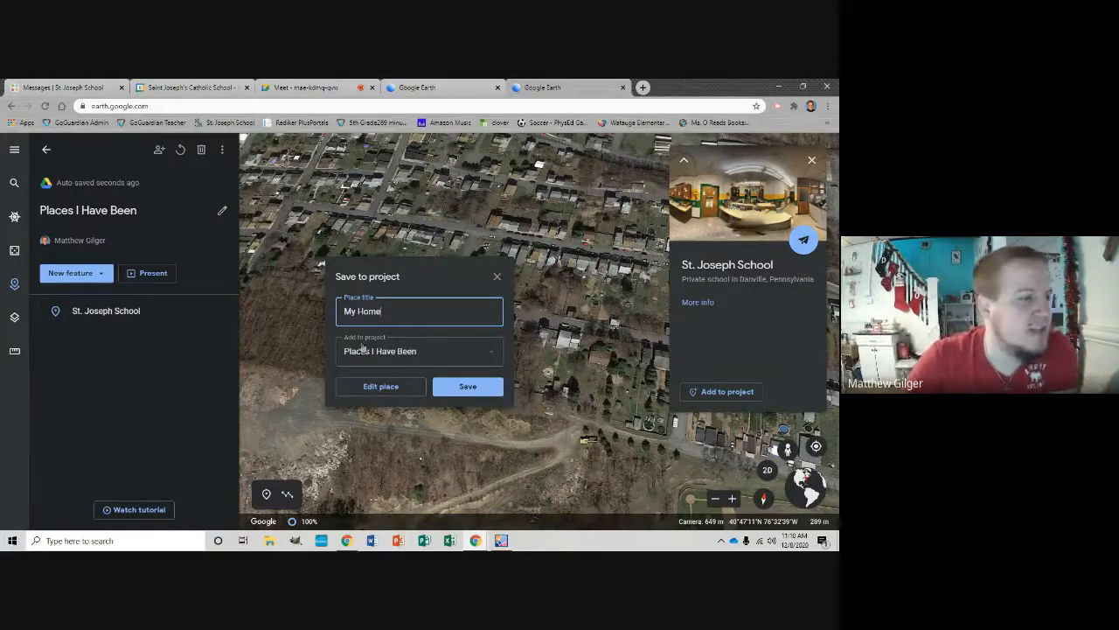
left_click(467, 386)
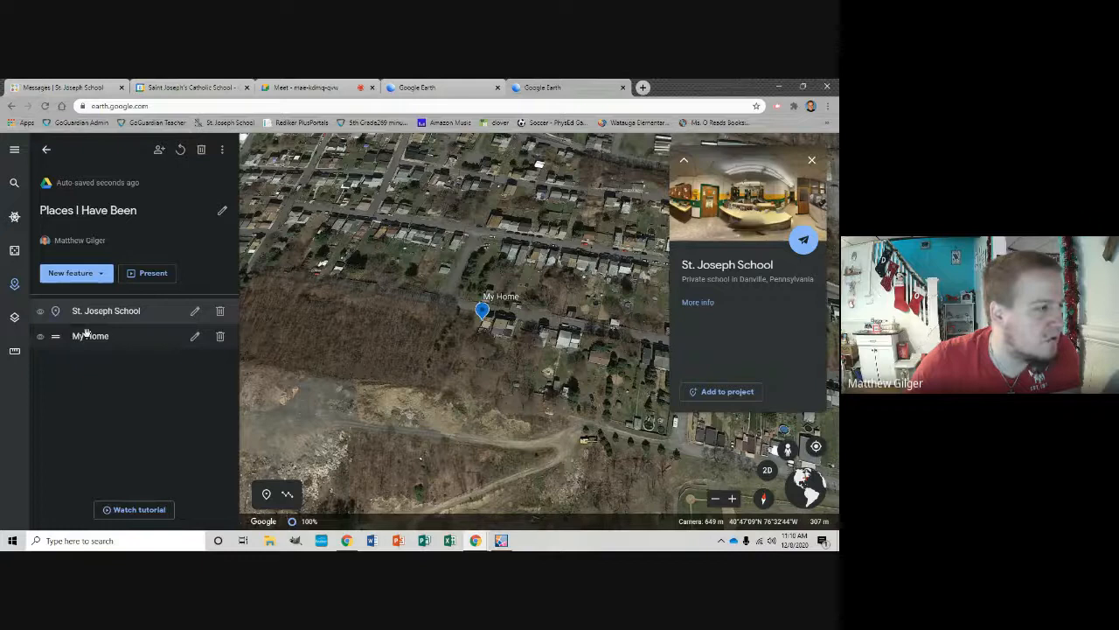
left_click(105, 310)
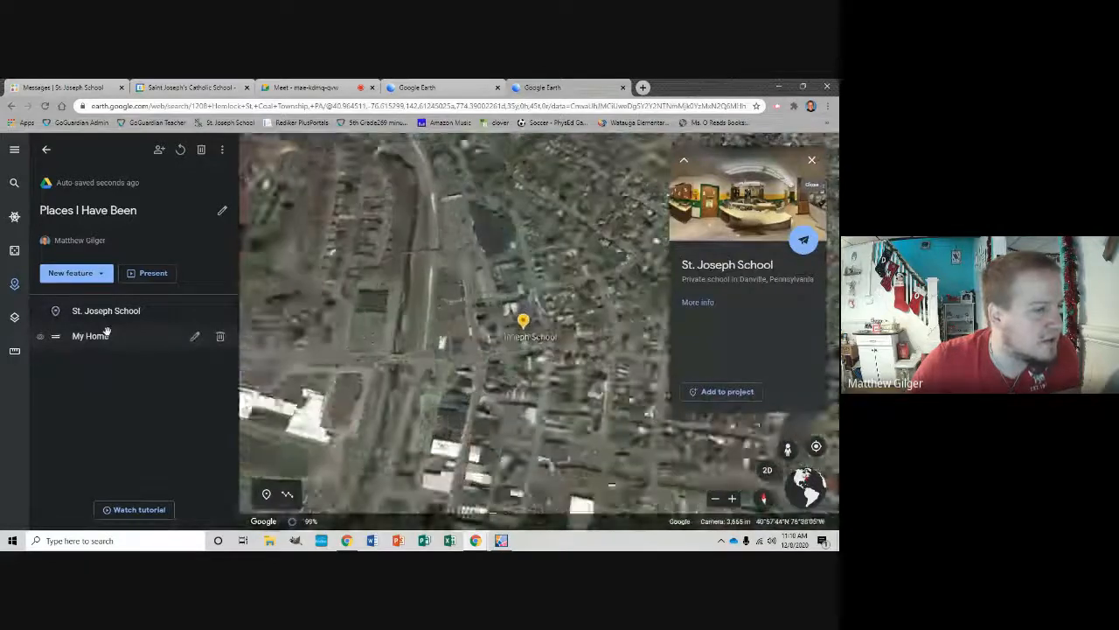
- Fly to the My Home placemark to view the neighbourhood near the ballfield
left_click(90, 335)
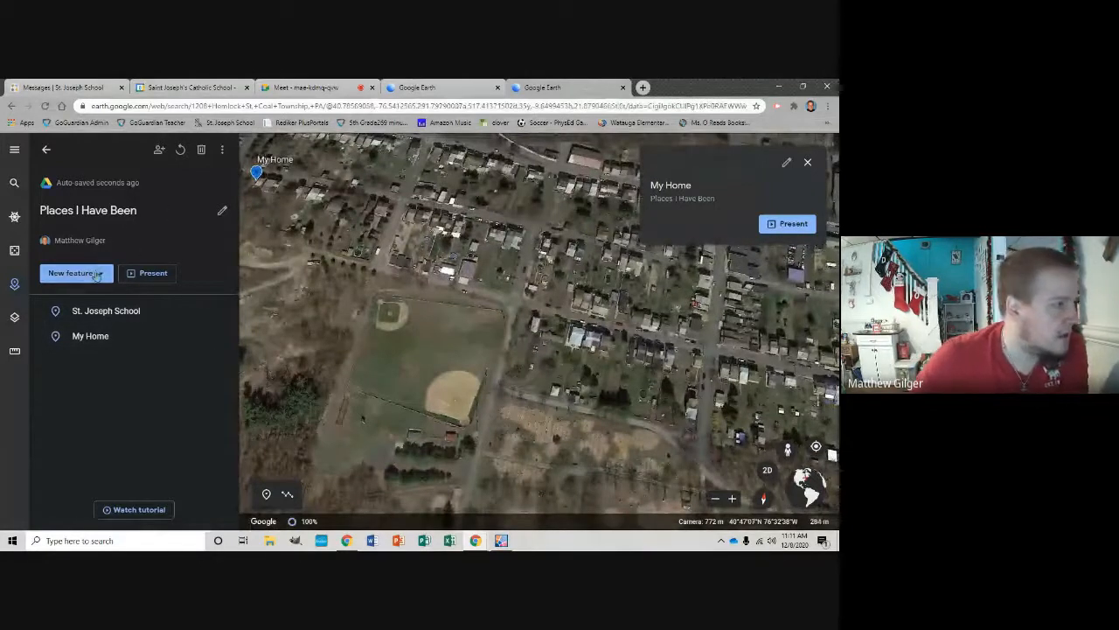
left_click(76, 273)
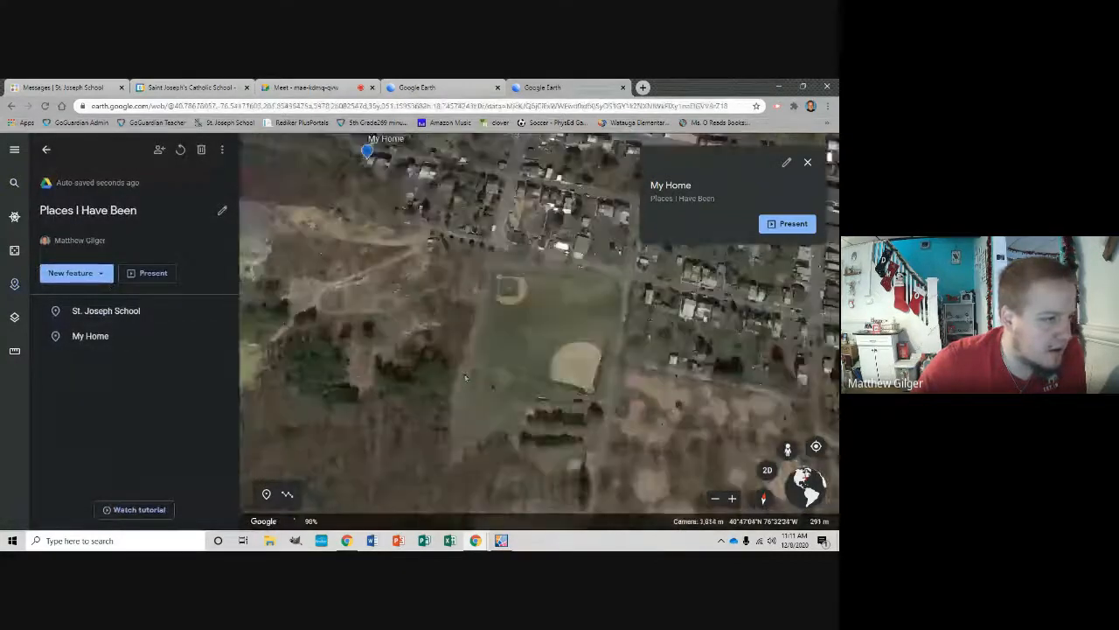
- Draw a shape around the ballfield and save it as 'My Favorite Place to Play'
left_click(75, 273)
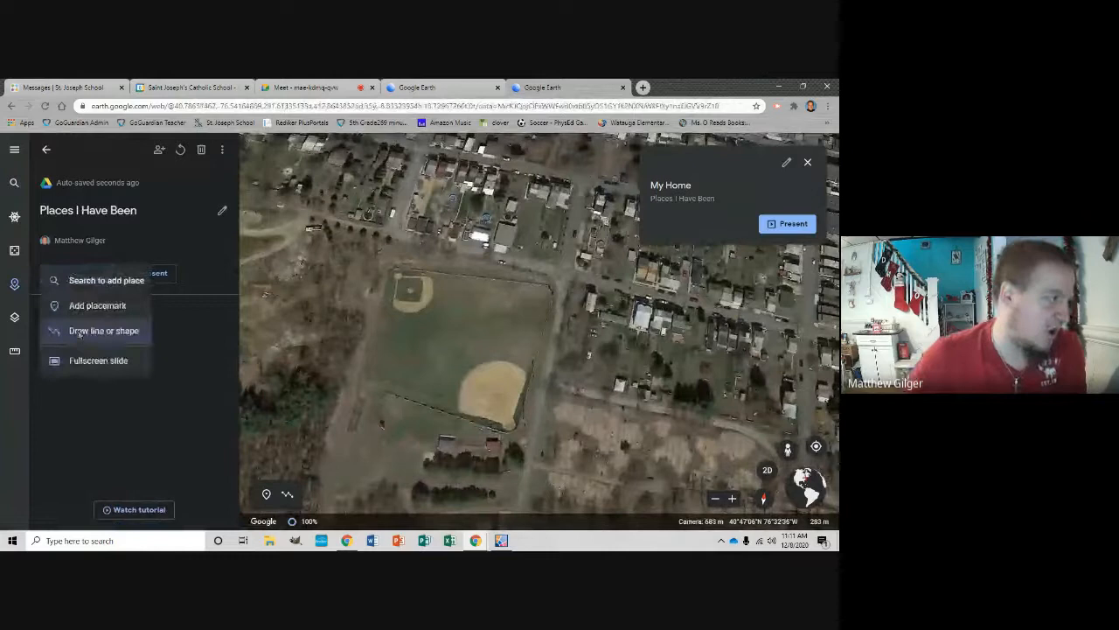
left_click(104, 331)
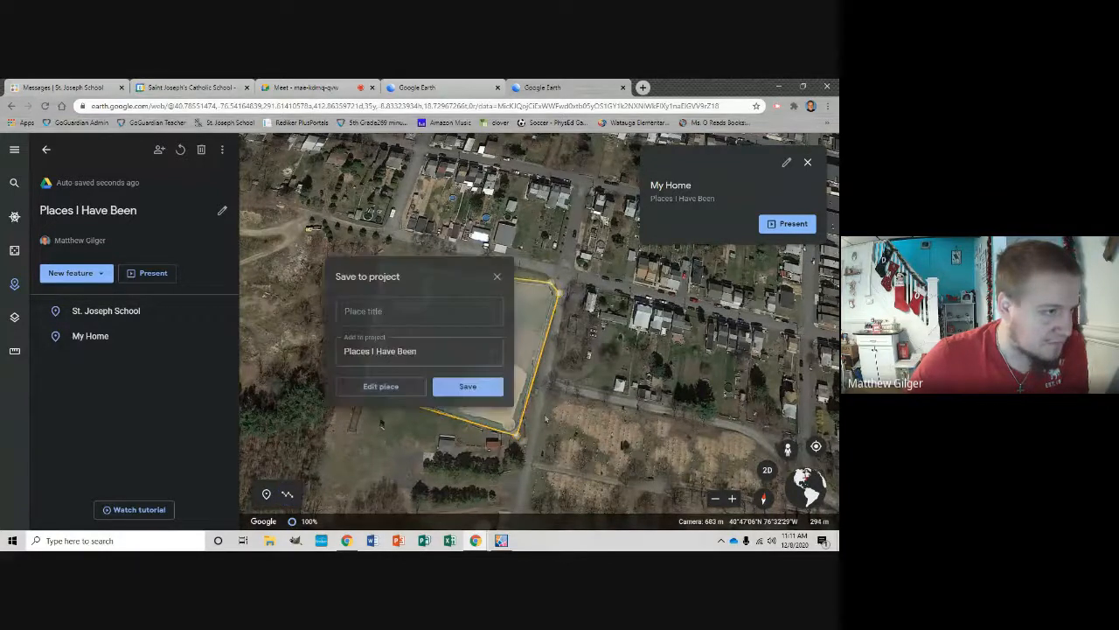
left_click(419, 311)
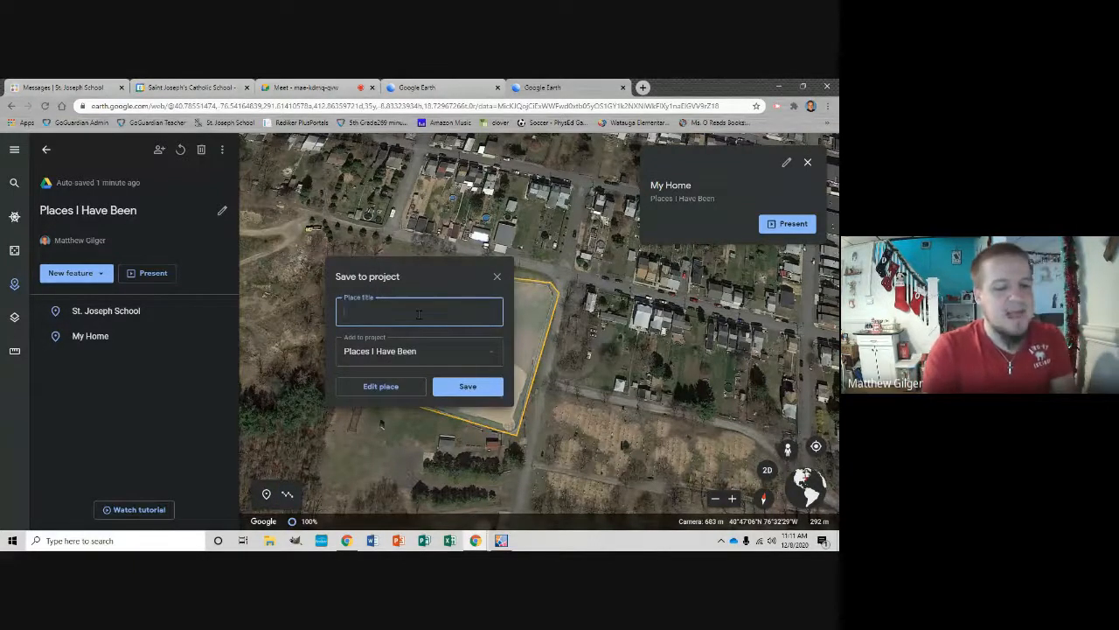
type("My Favorite Place")
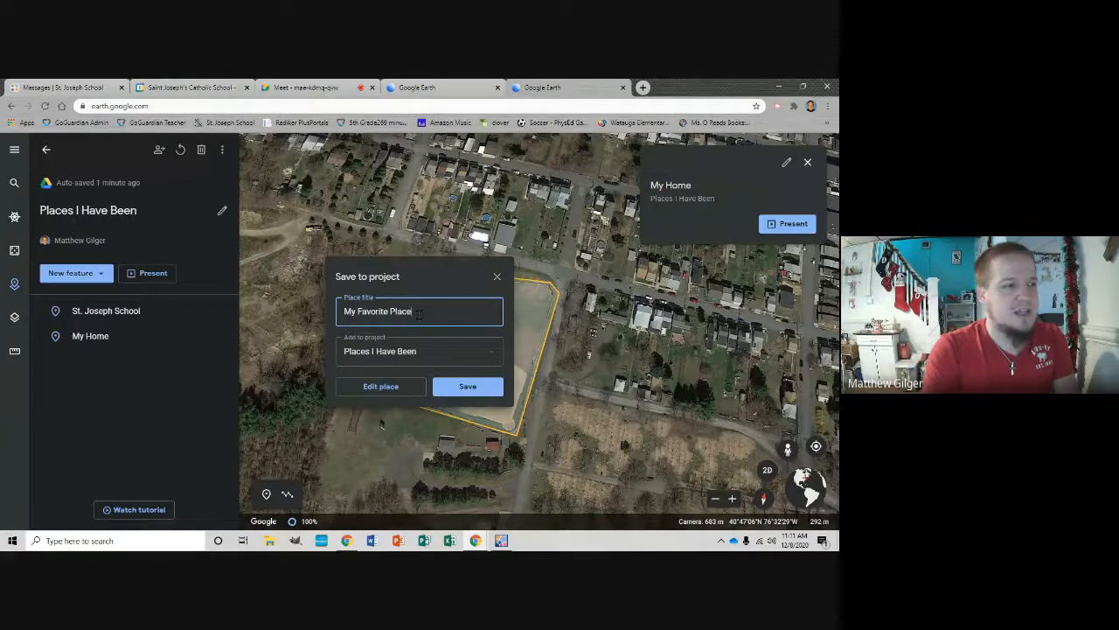
left_click(467, 387)
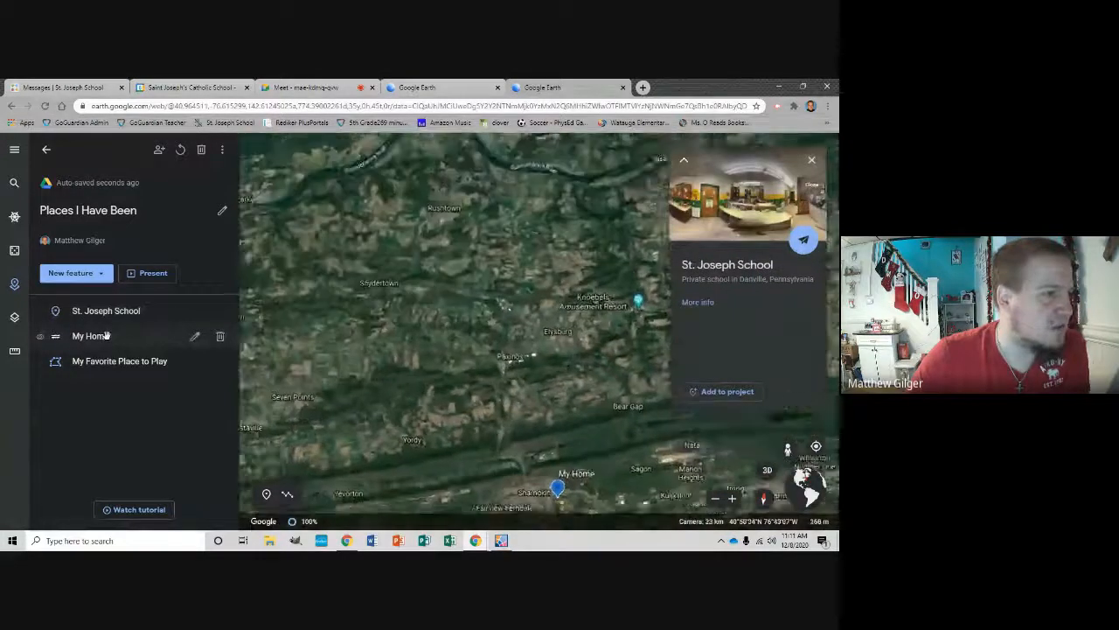
- Present the project through St. Joseph School, My Home and My Favorite Place to Play, then exit
left_click(119, 360)
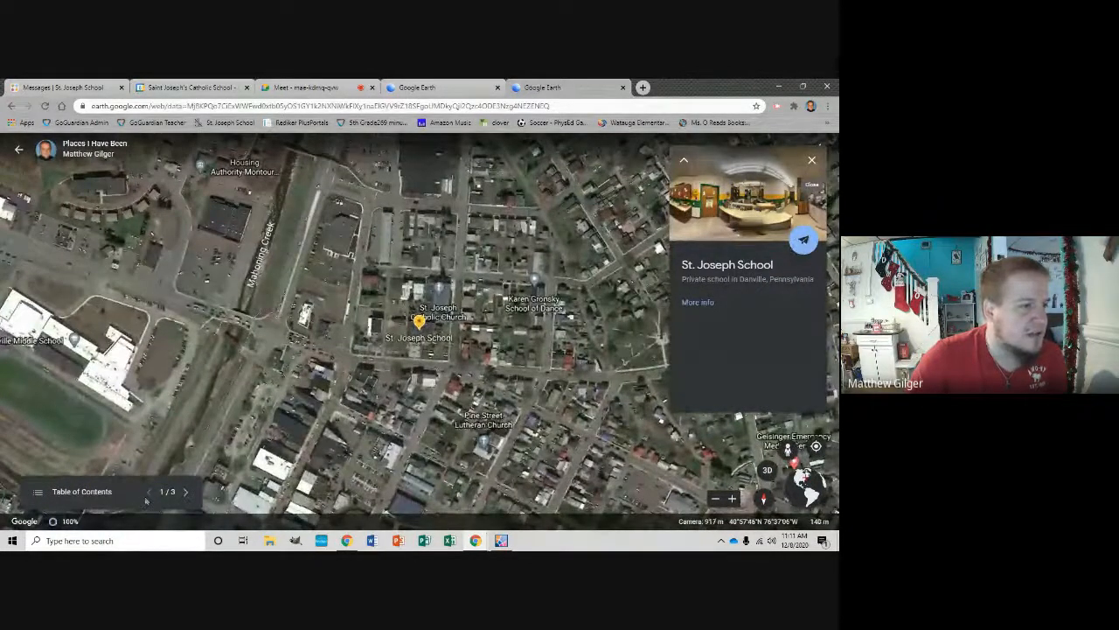
left_click(186, 491)
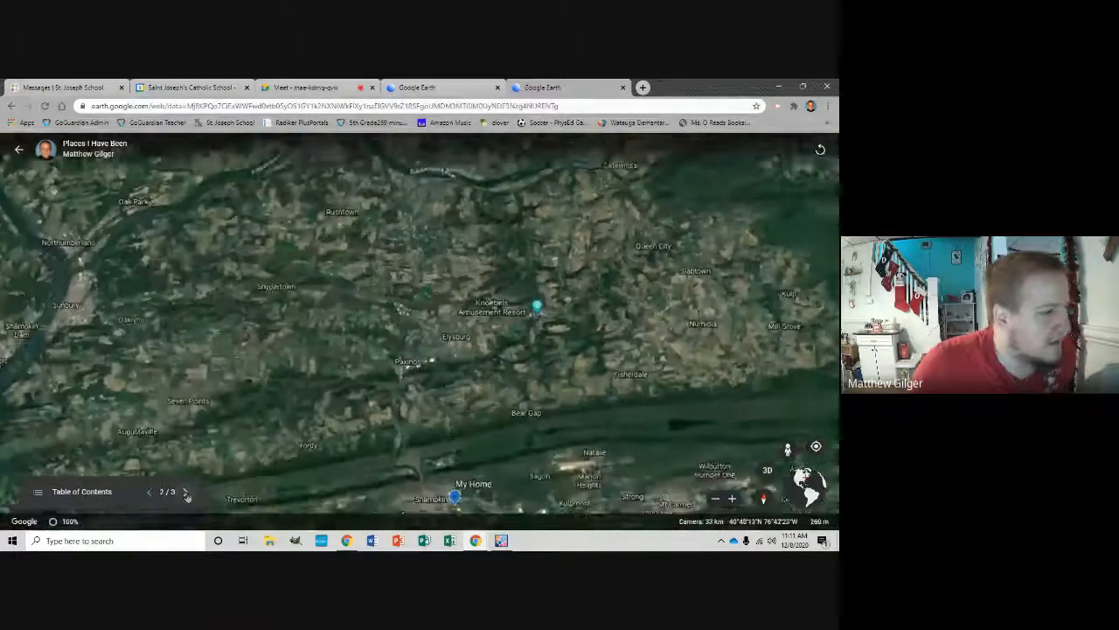
left_click(81, 492)
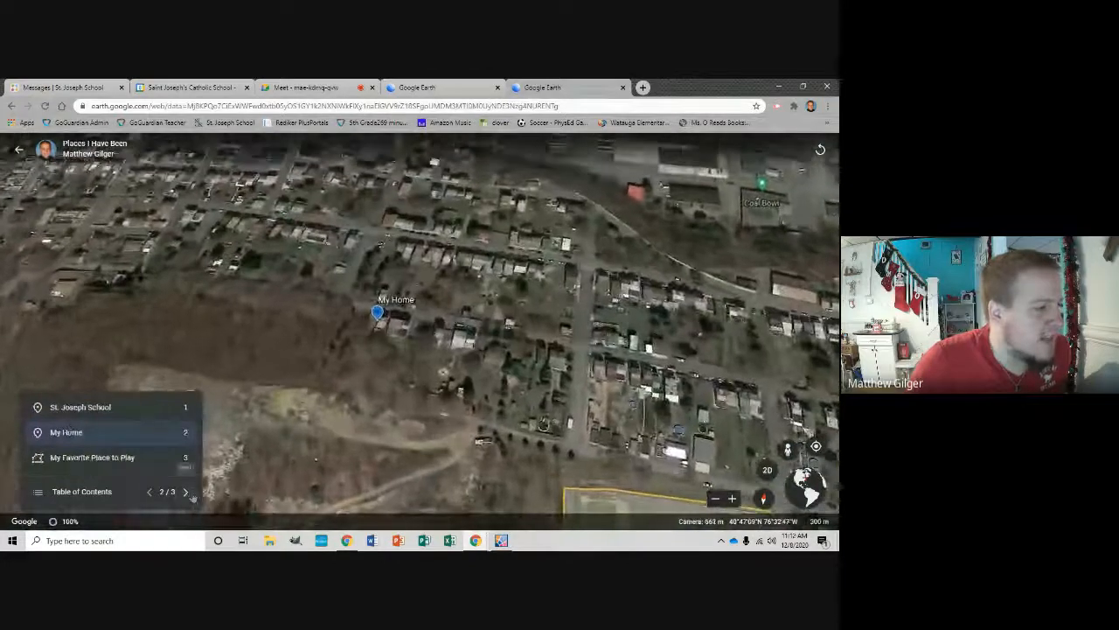
left_click(91, 458)
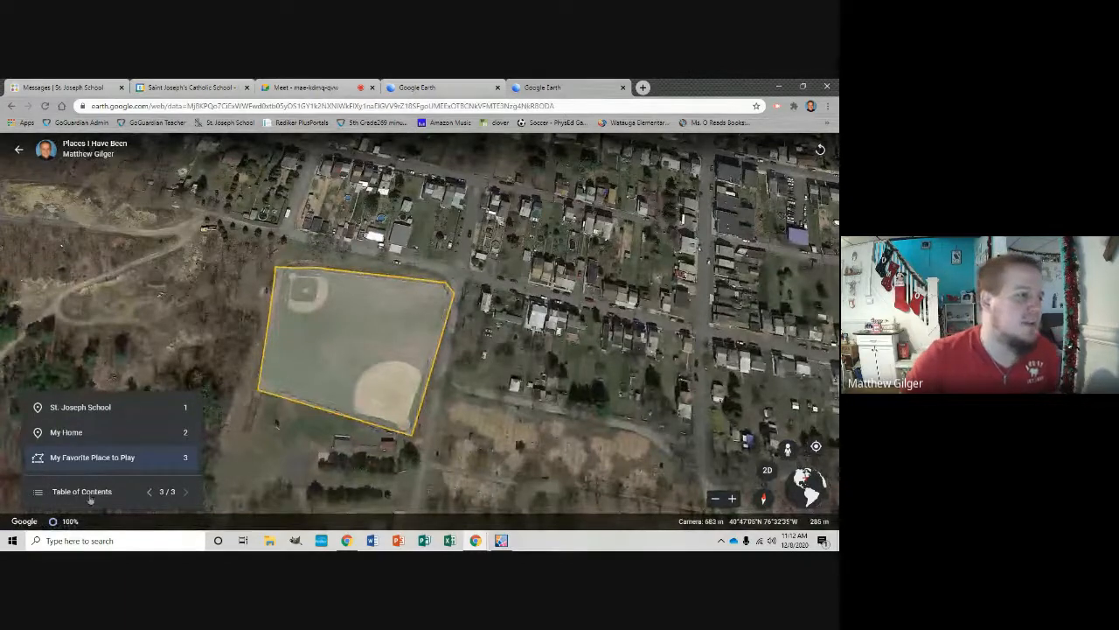
left_click(91, 497)
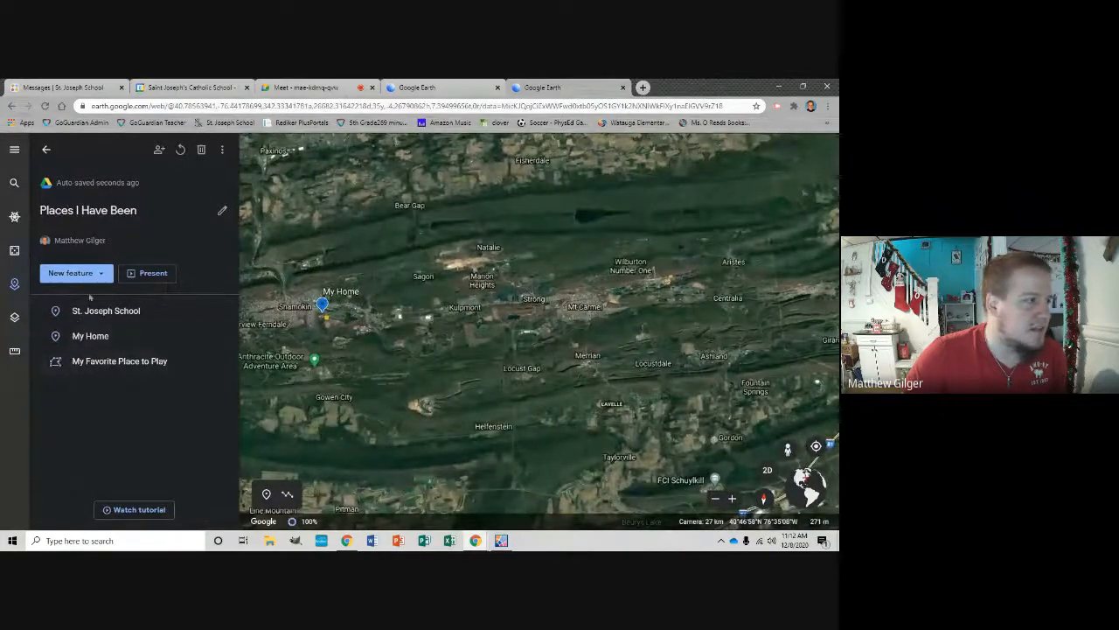
- Search for St. Kitts and fly to the St Kitts & Nevis coast
left_click(70, 272)
type("S")
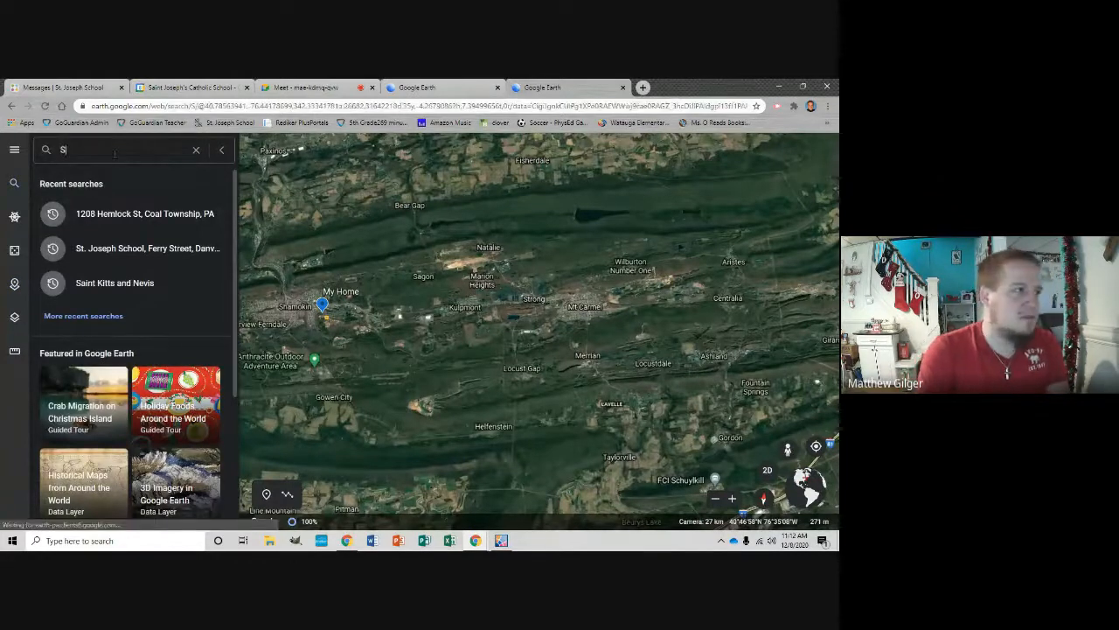
type("t. Kitts")
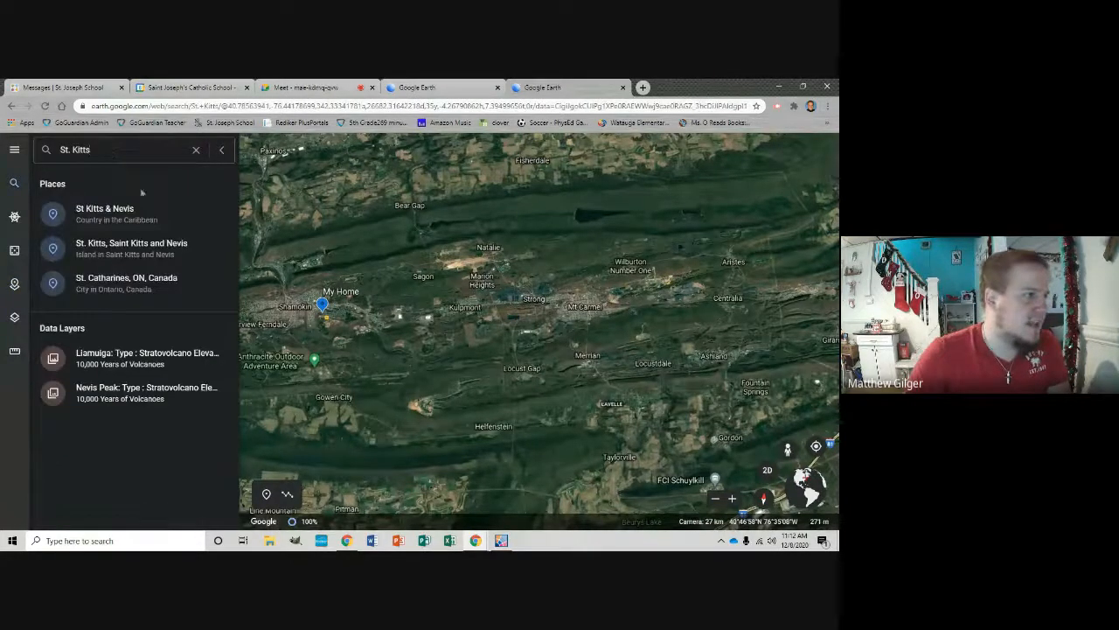
left_click(105, 213)
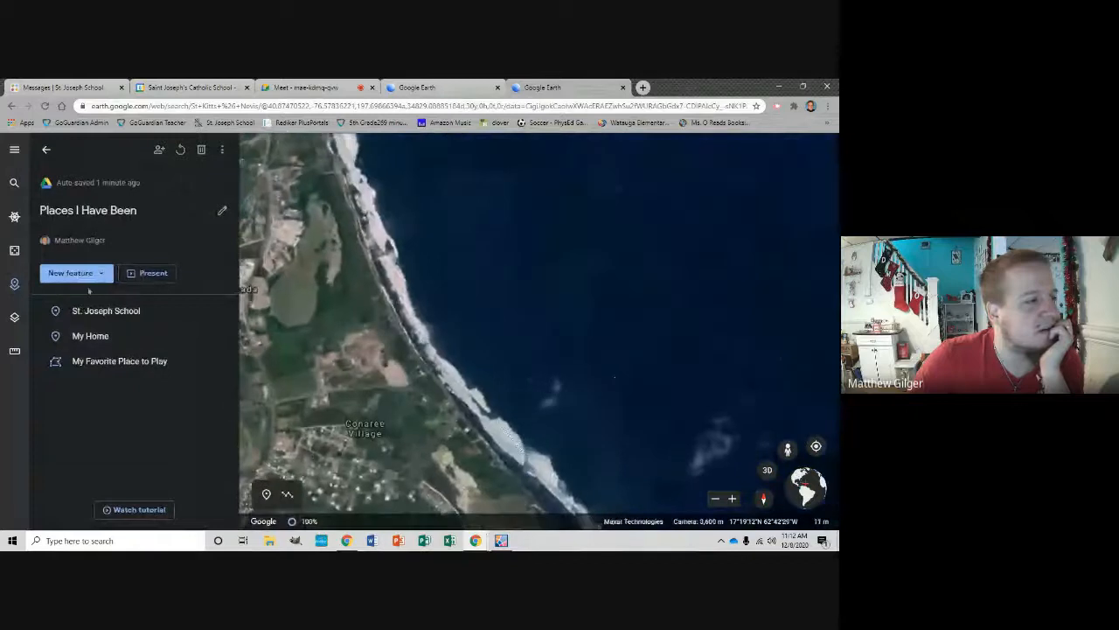
- Draw a shape along the St. Kitts coast and save it as '2018 Vacation'
left_click(286, 494)
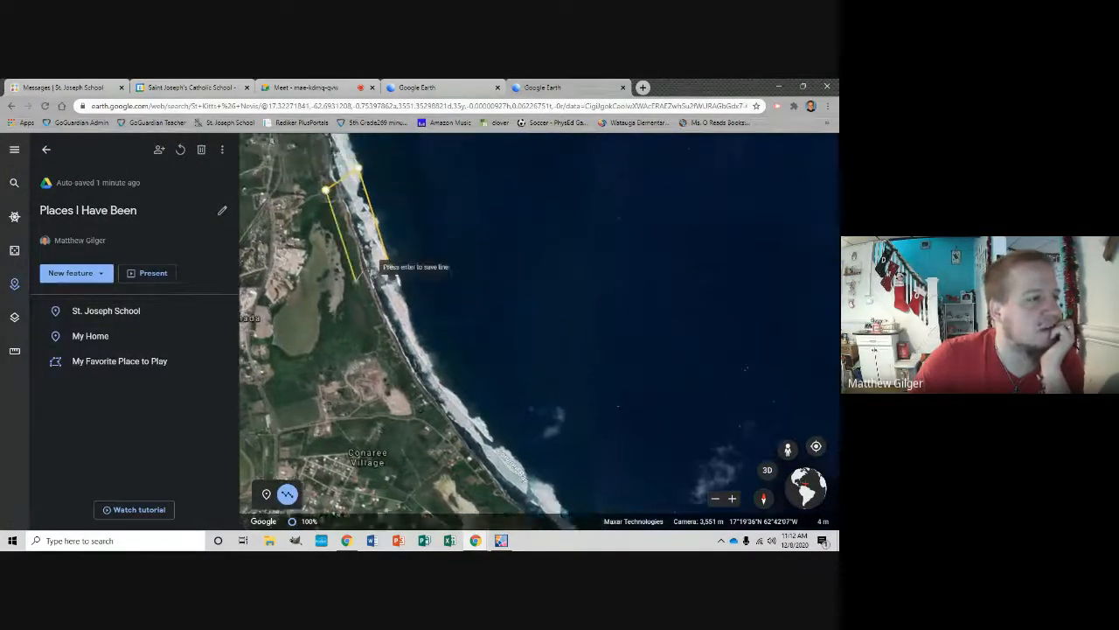
key("Enter")
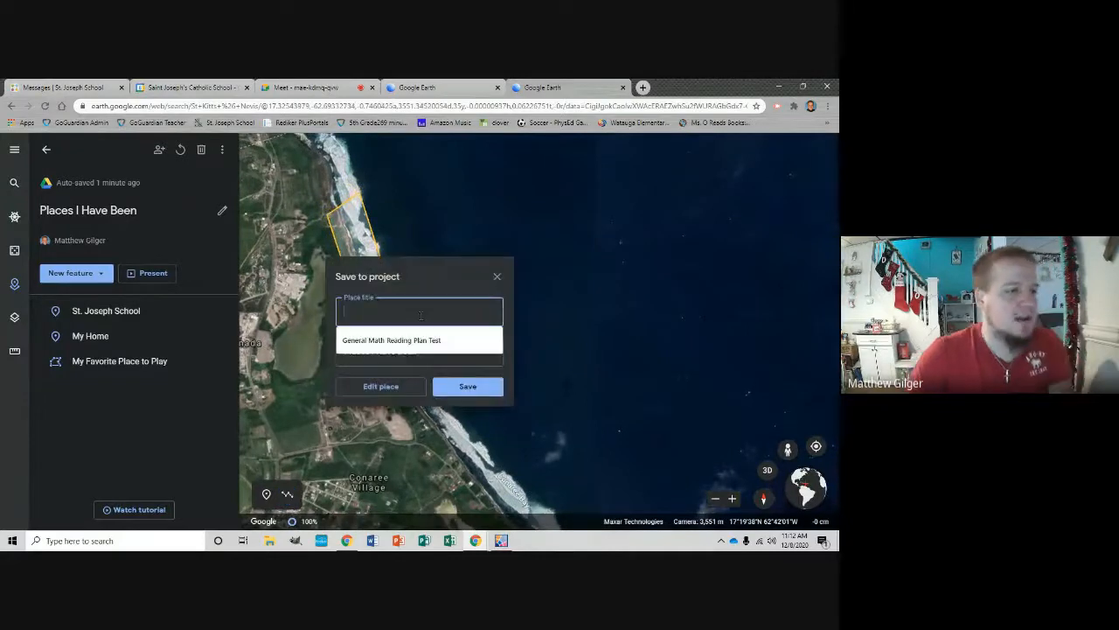
type("2018 C")
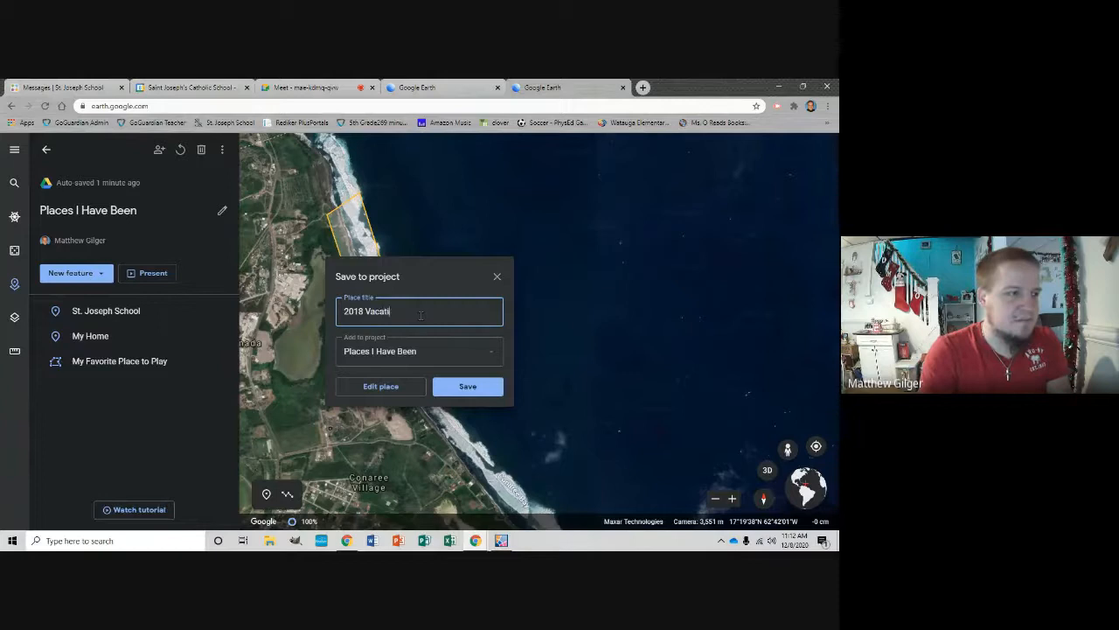
left_click(467, 385)
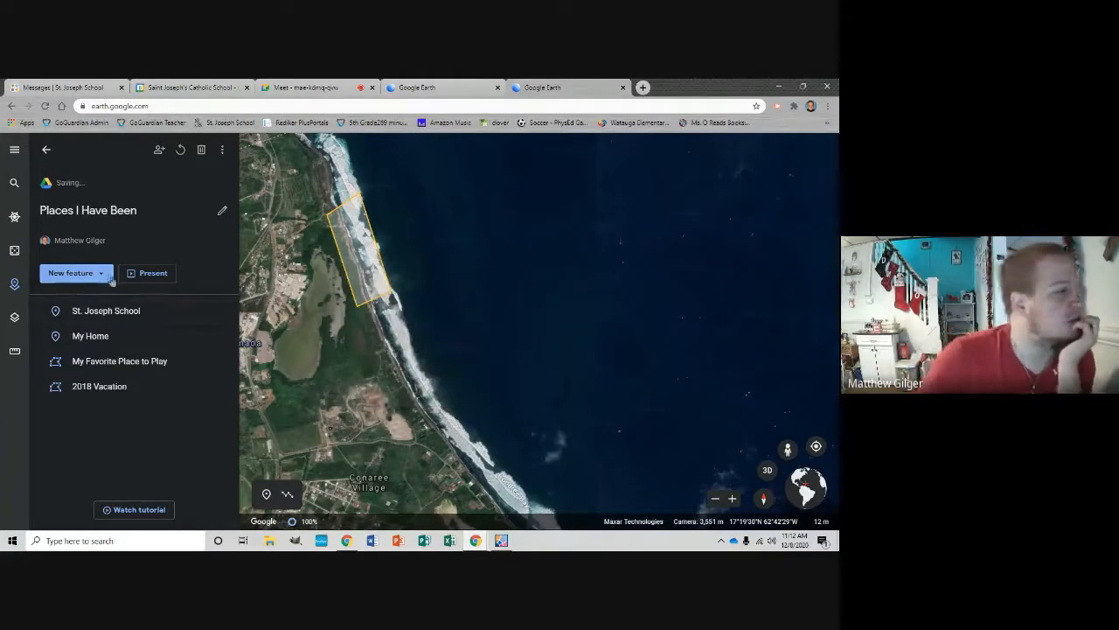
- Drop a placemark inland by the lake and save it as 'Golfing trip 2018'
left_click(70, 272)
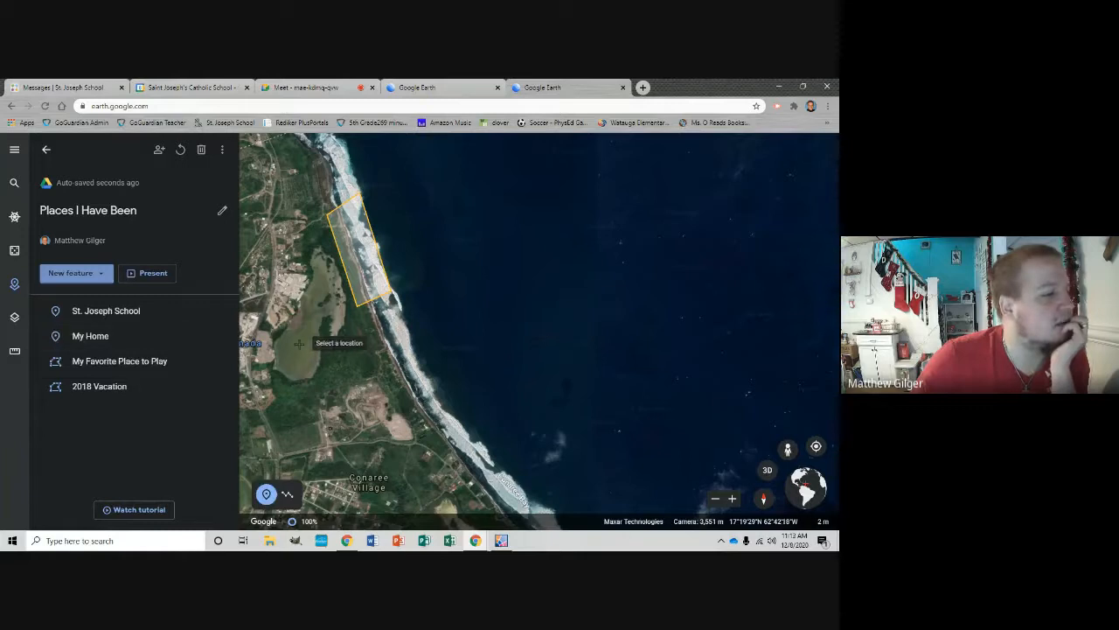
left_click(300, 342)
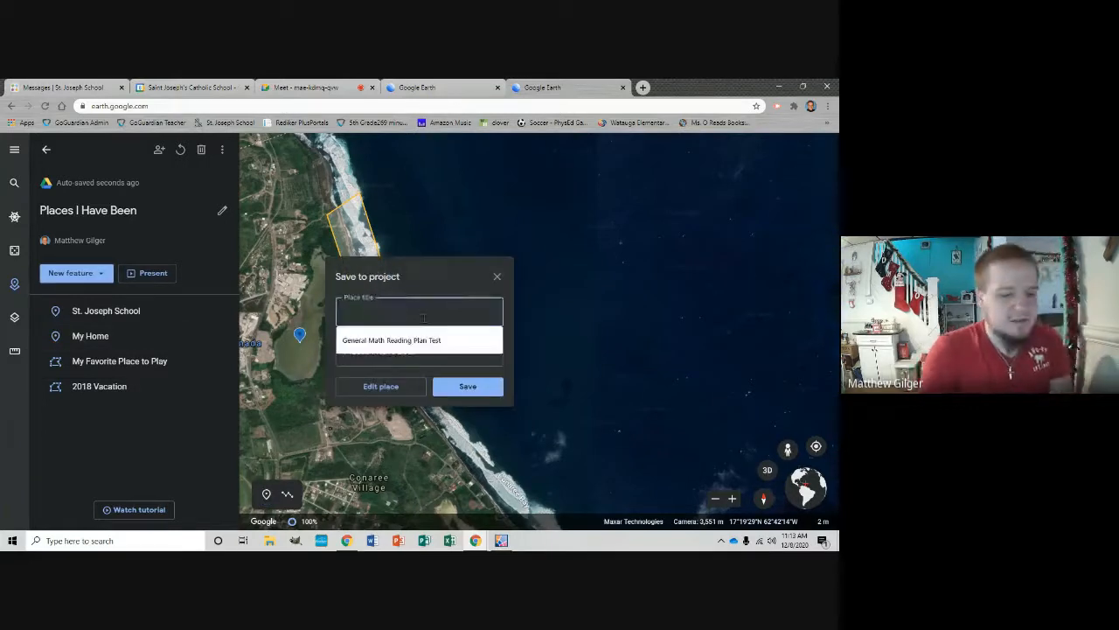
type("Golfing trip 20")
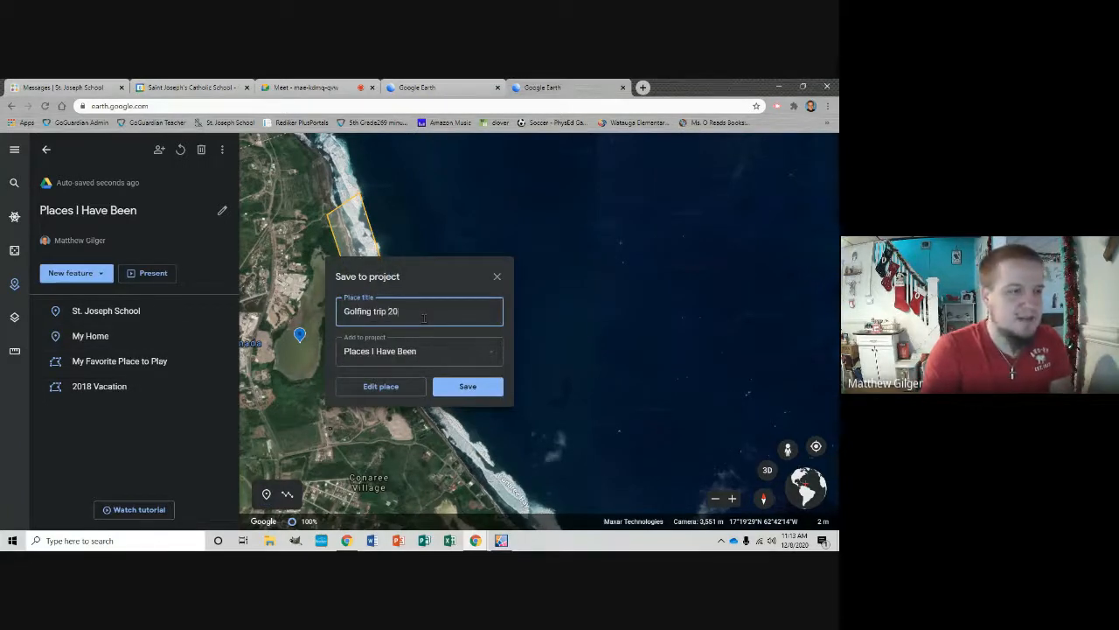
left_click(467, 386)
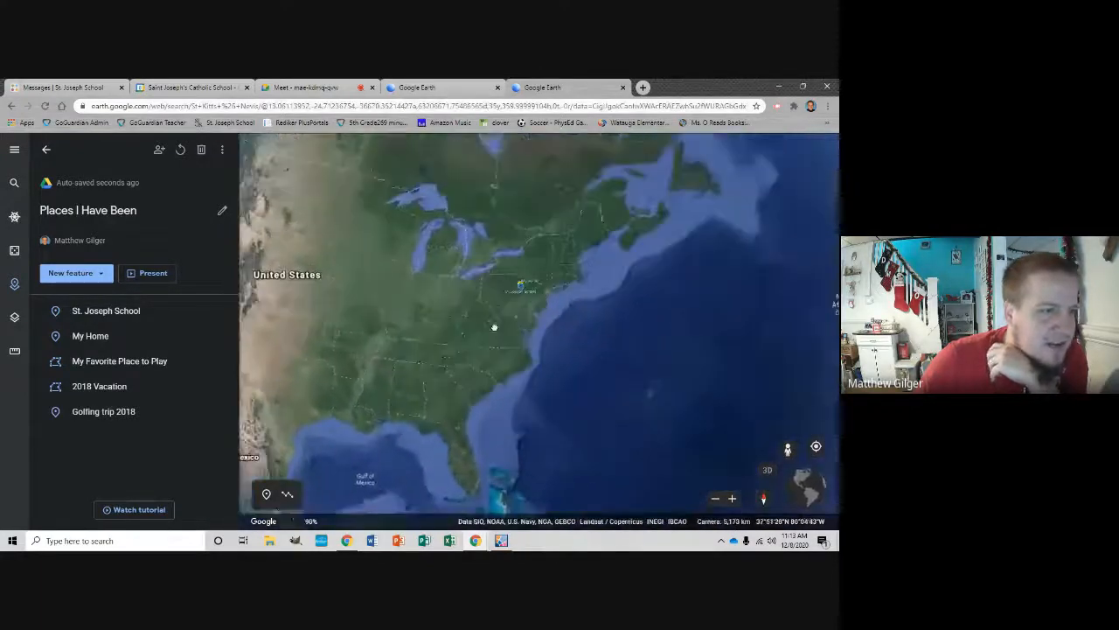
- Search for Canada, add it to the project and dismiss its info card
left_click(90, 336)
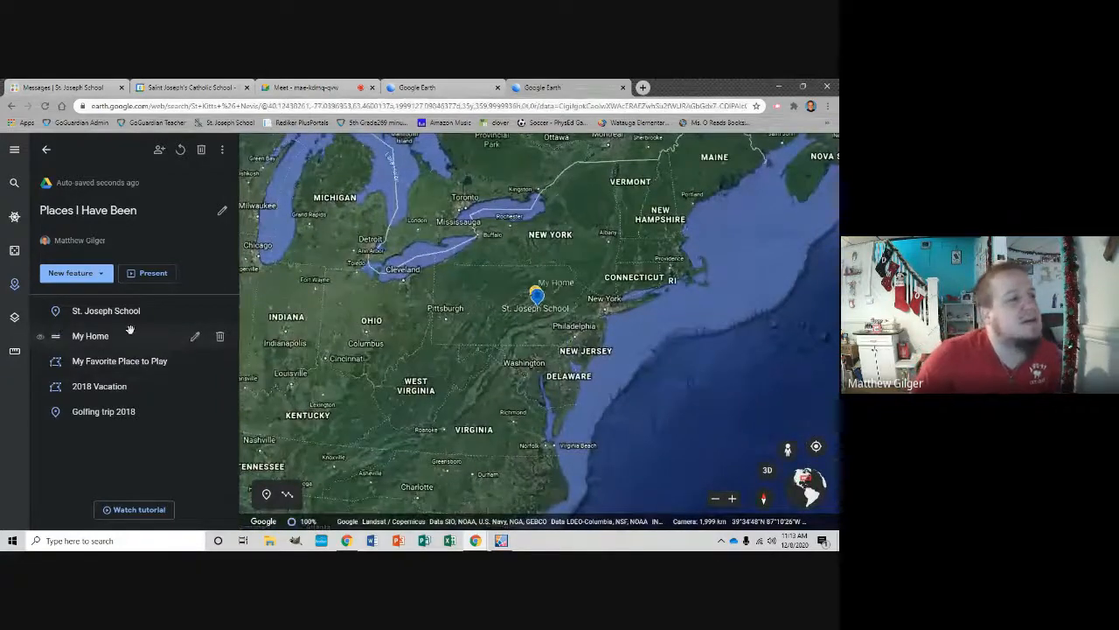
left_click(70, 273)
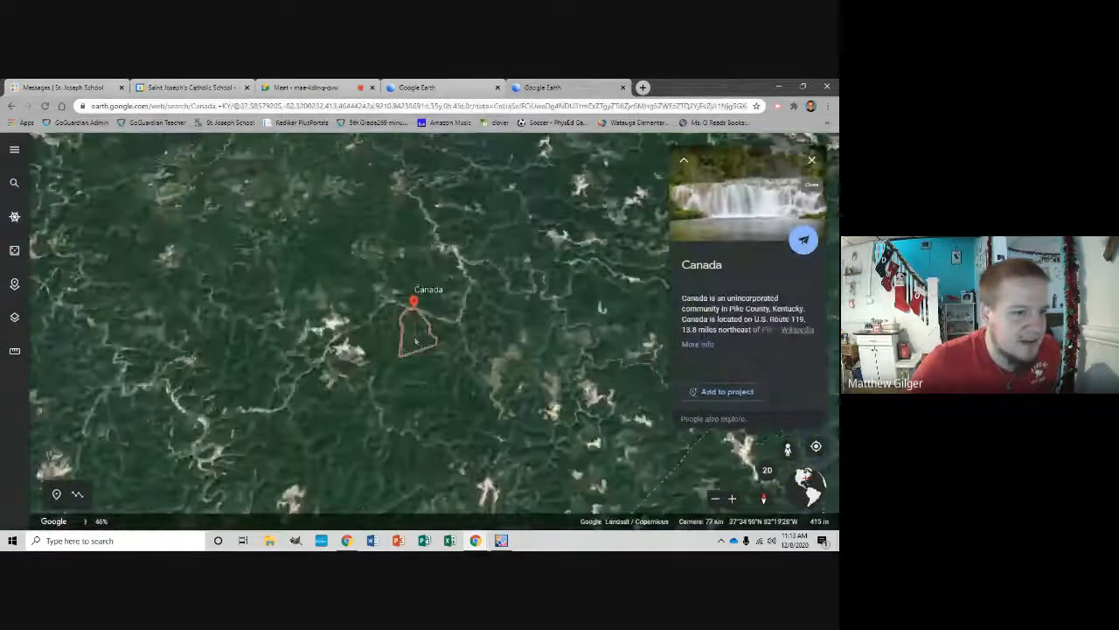
left_click(722, 391)
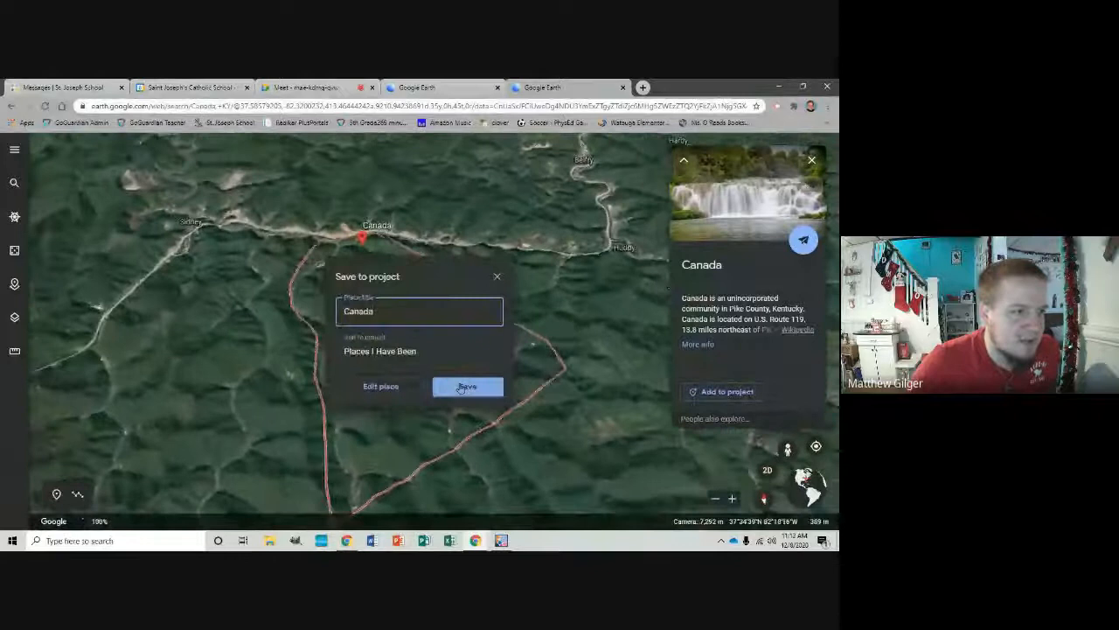
left_click(467, 386)
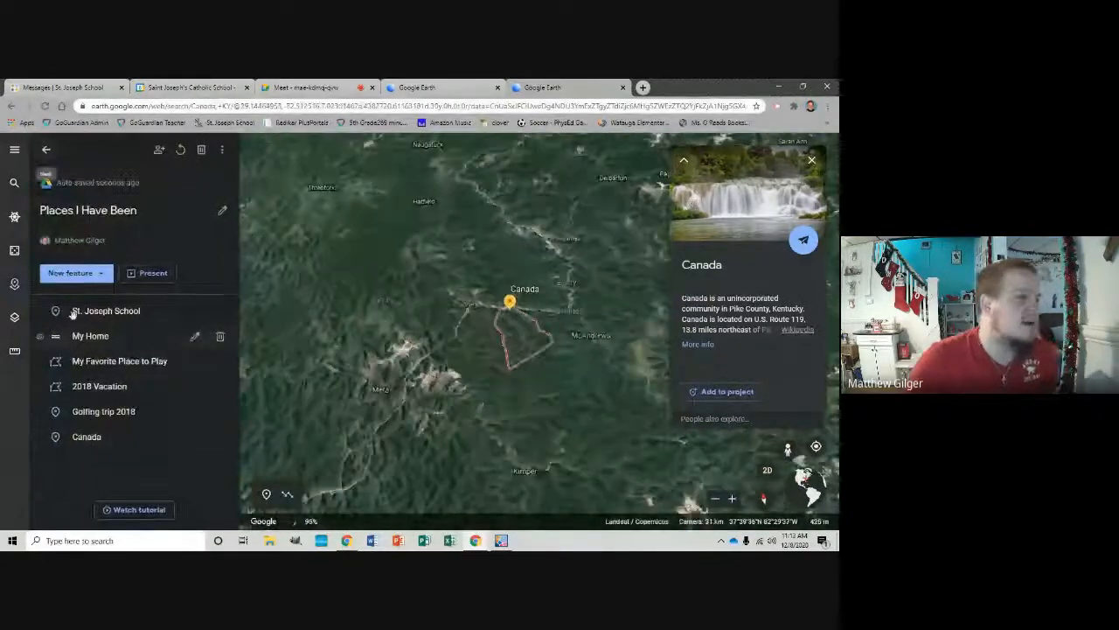
left_click(106, 310)
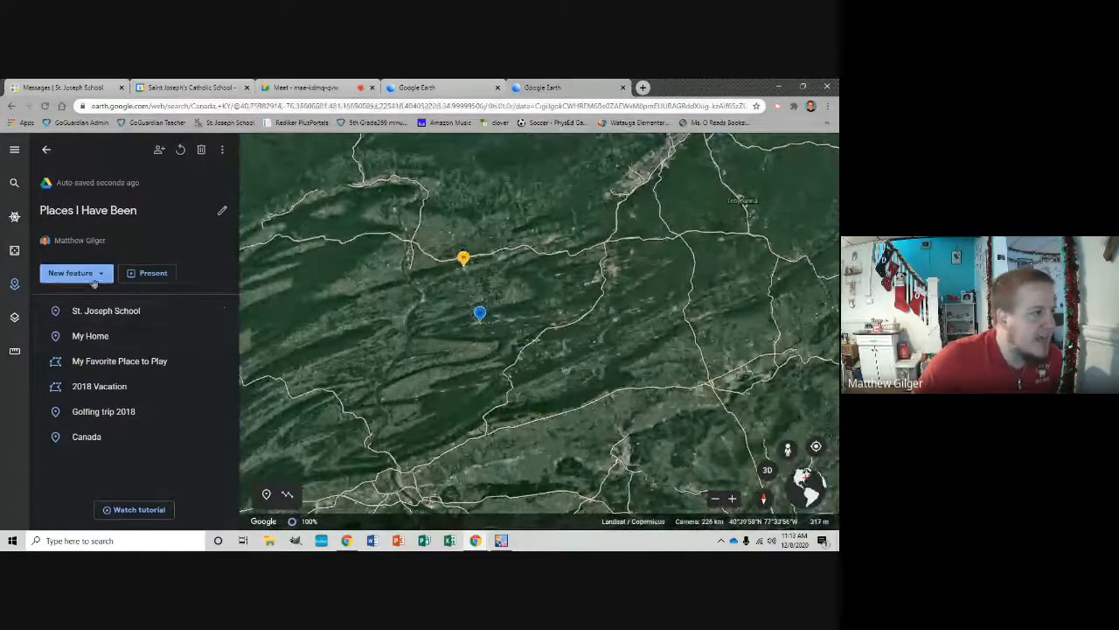
- Add a fullscreen slide titled 'Vacations' with description 'Places I've Vacationed'
left_click(70, 272)
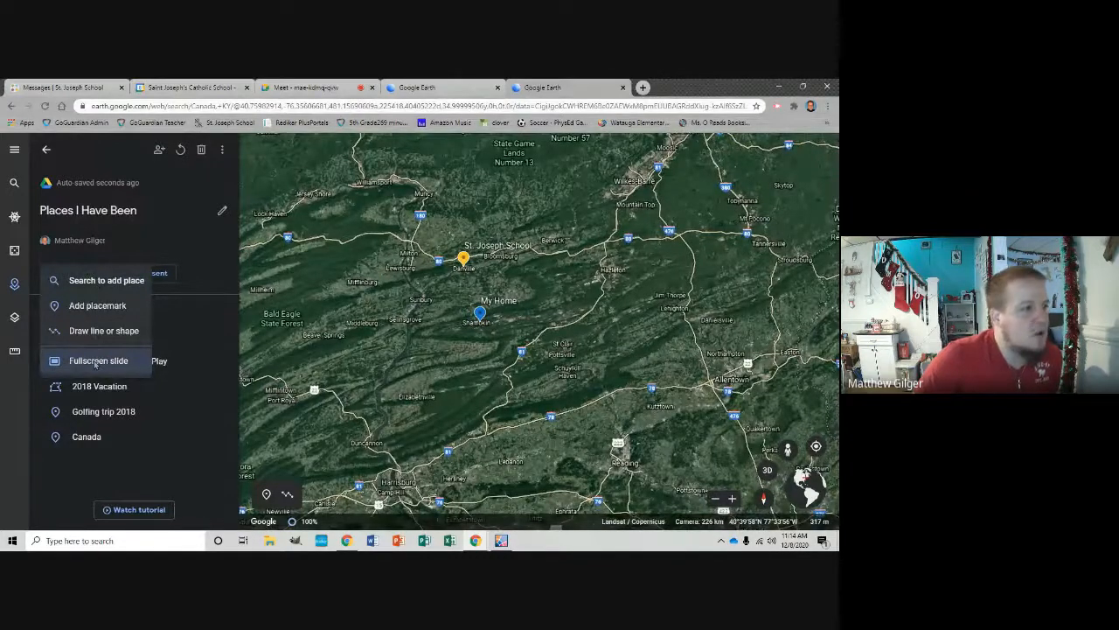
left_click(97, 360)
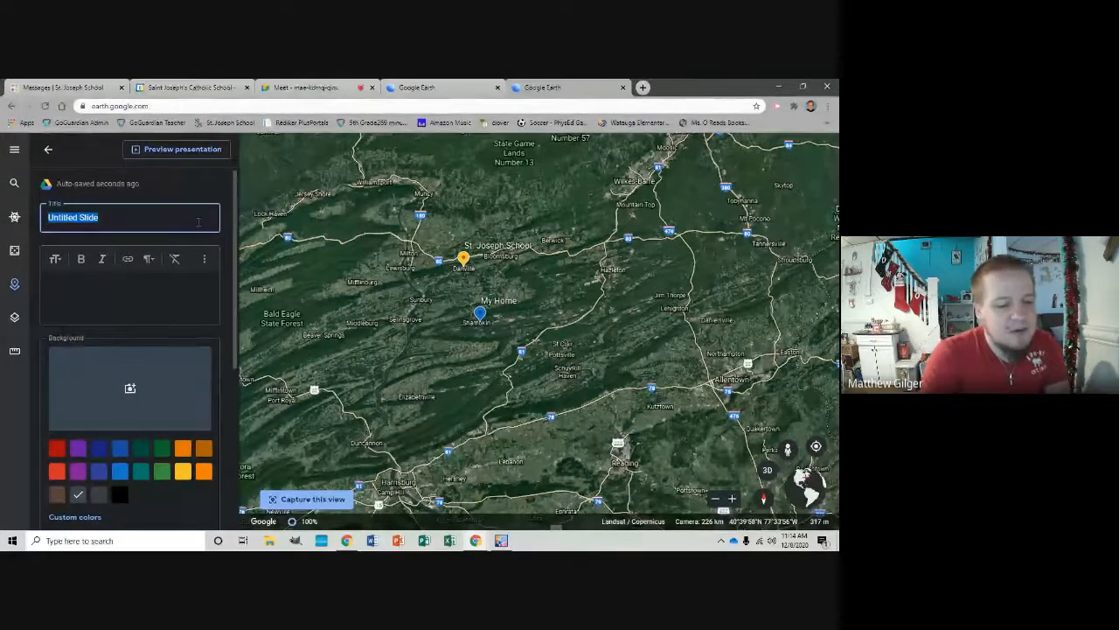
type("Vacations")
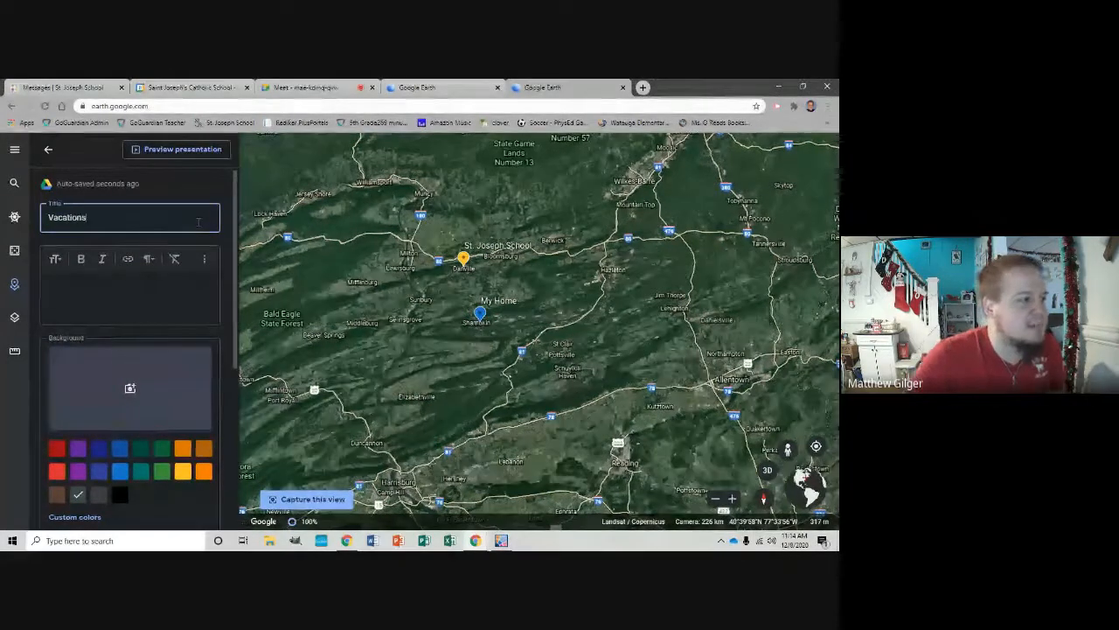
left_click(127, 291)
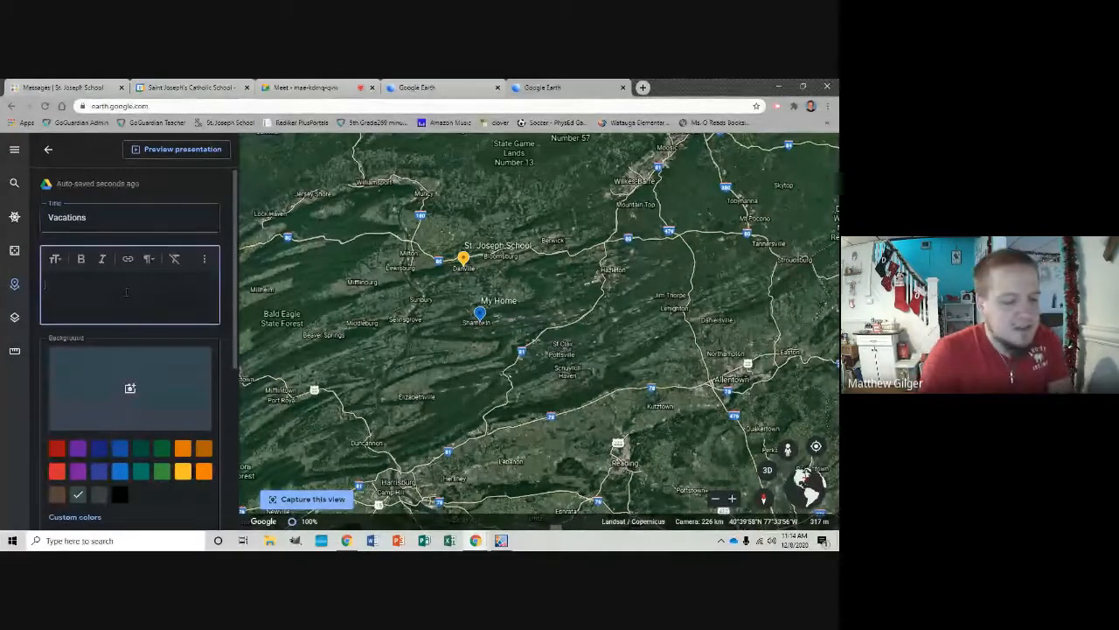
type("Places I've Vacationed")
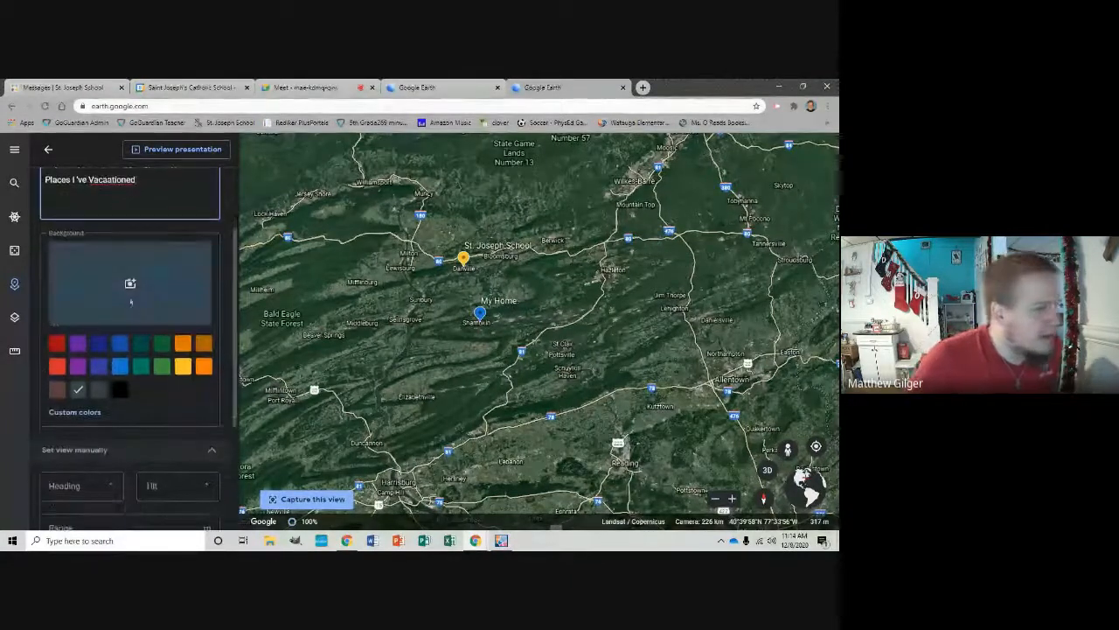
- Set the slide background to a 'beach' picture from Google Image Search and return to the project
left_click(129, 283)
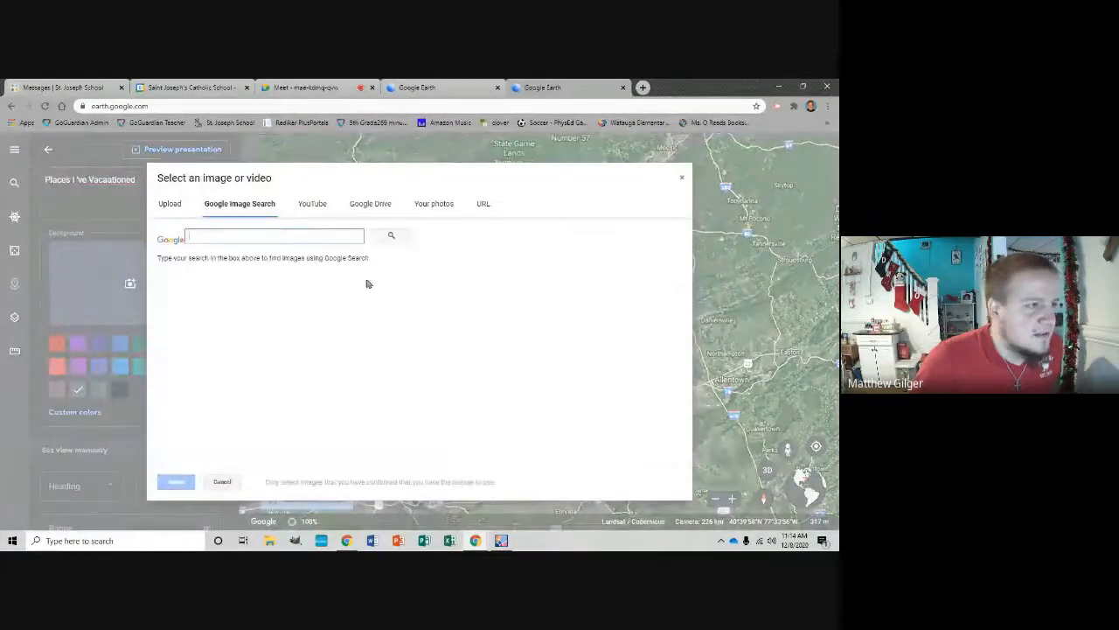
type("beach")
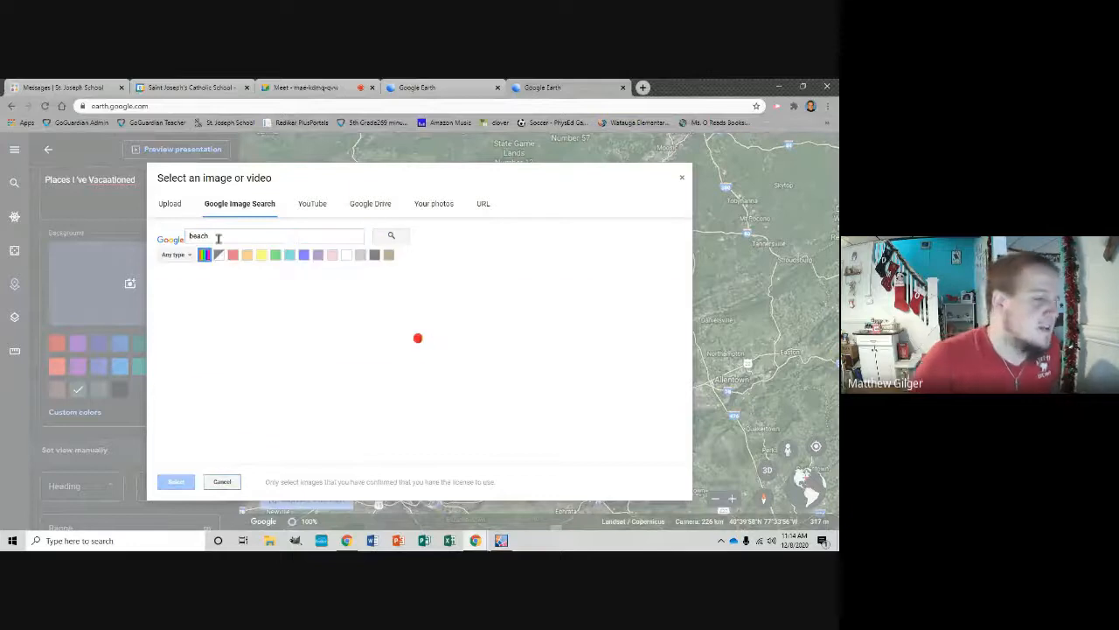
left_click(221, 481)
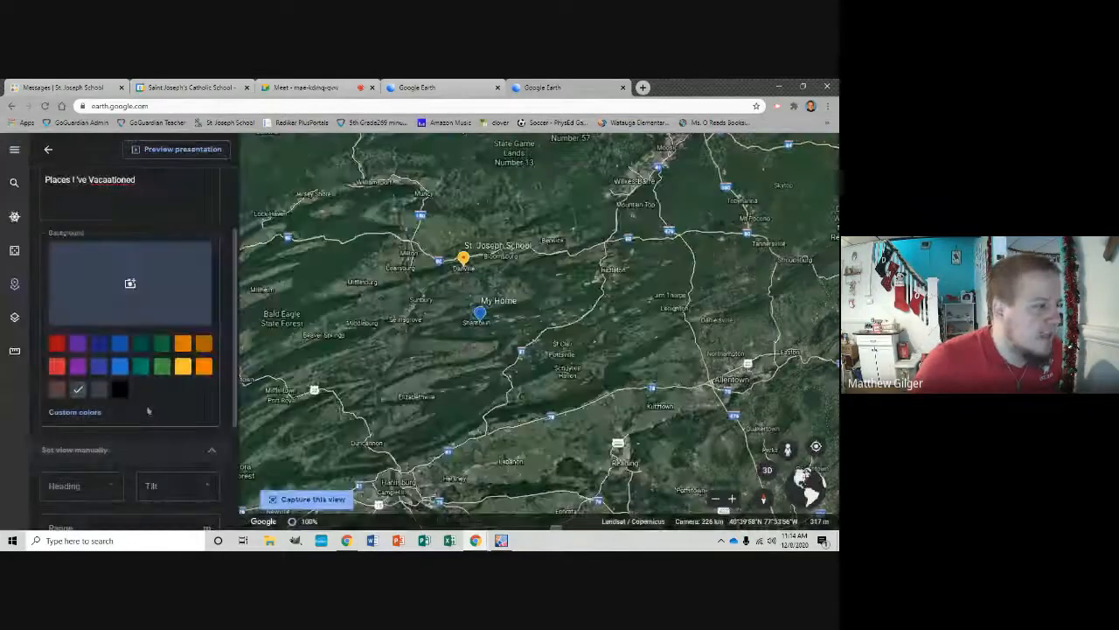
left_click(129, 283)
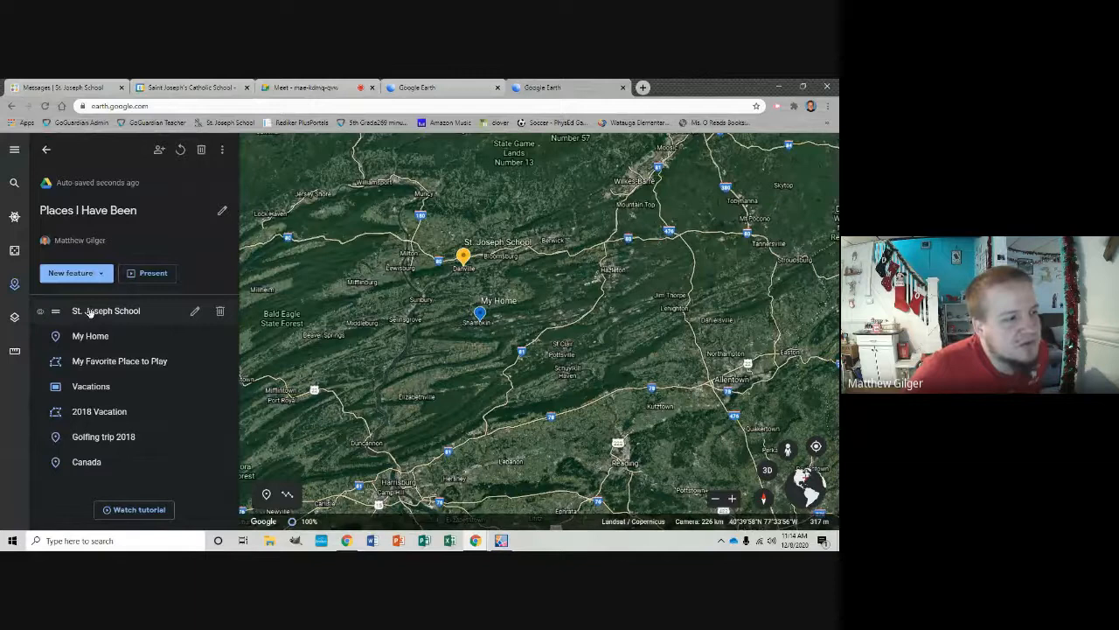
mouse_move(140, 361)
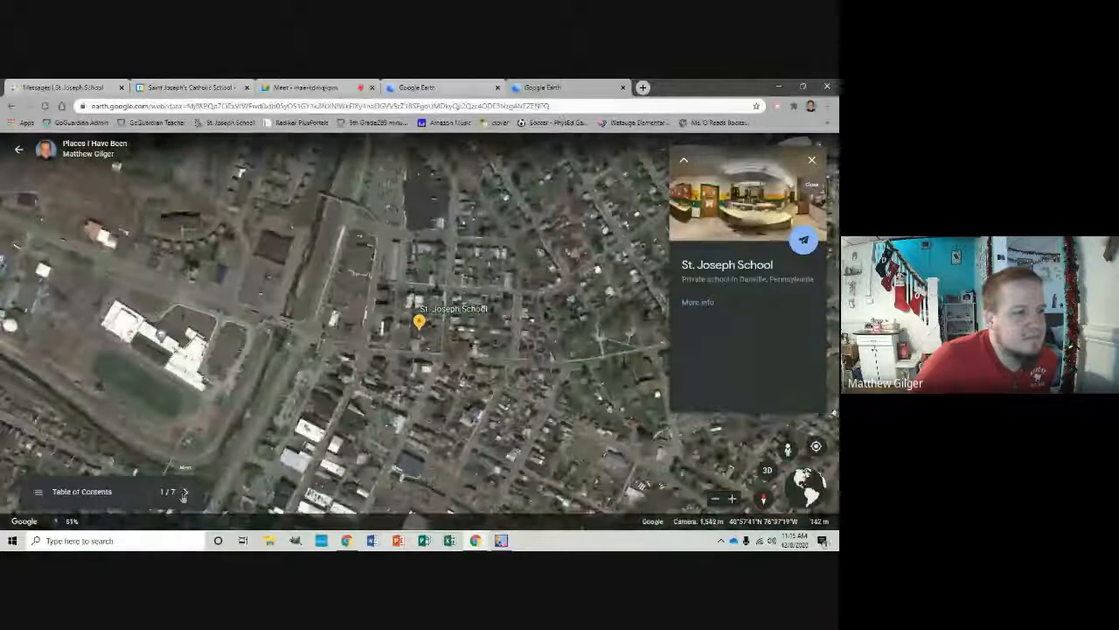
- Step through each presentation stop, including My Favorite Place to Play, Vacations and Golfing trip 2018
left_click(184, 492)
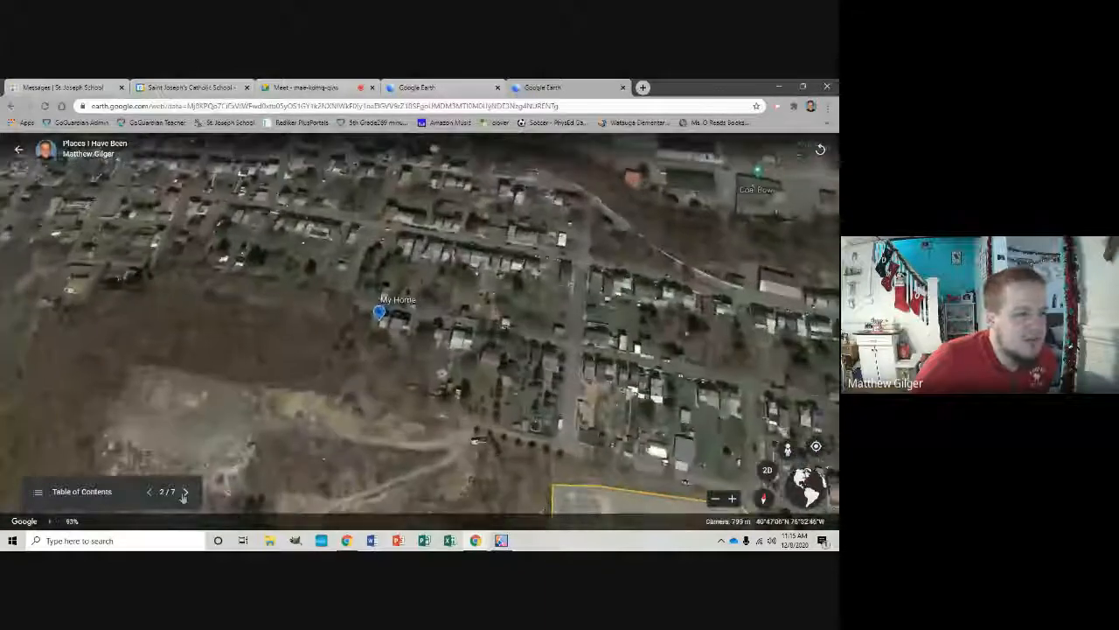
left_click(184, 491)
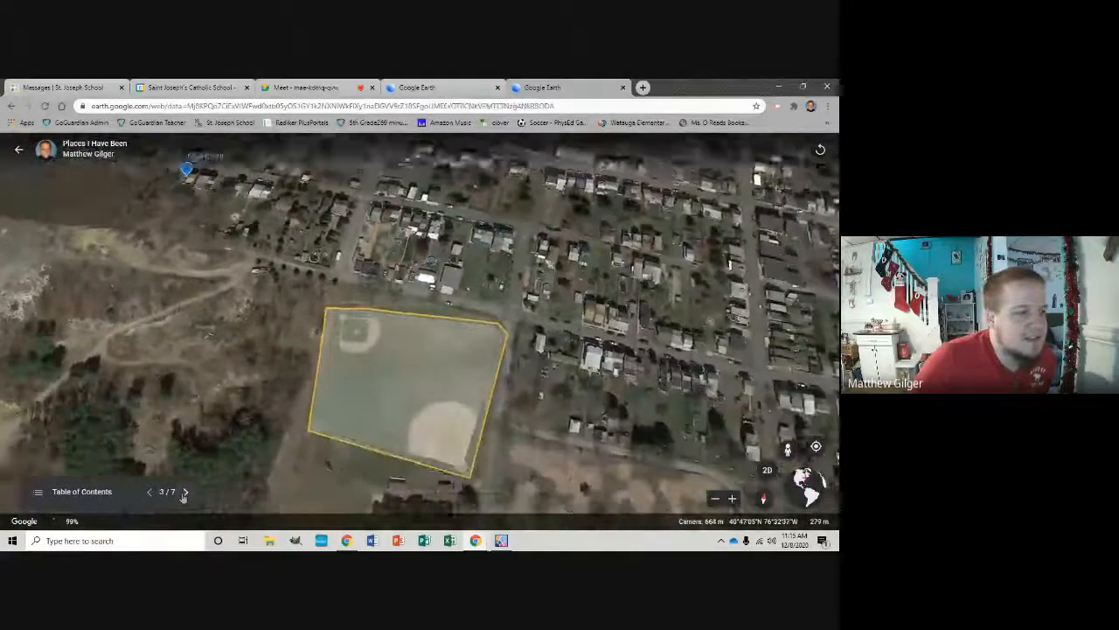
left_click(184, 491)
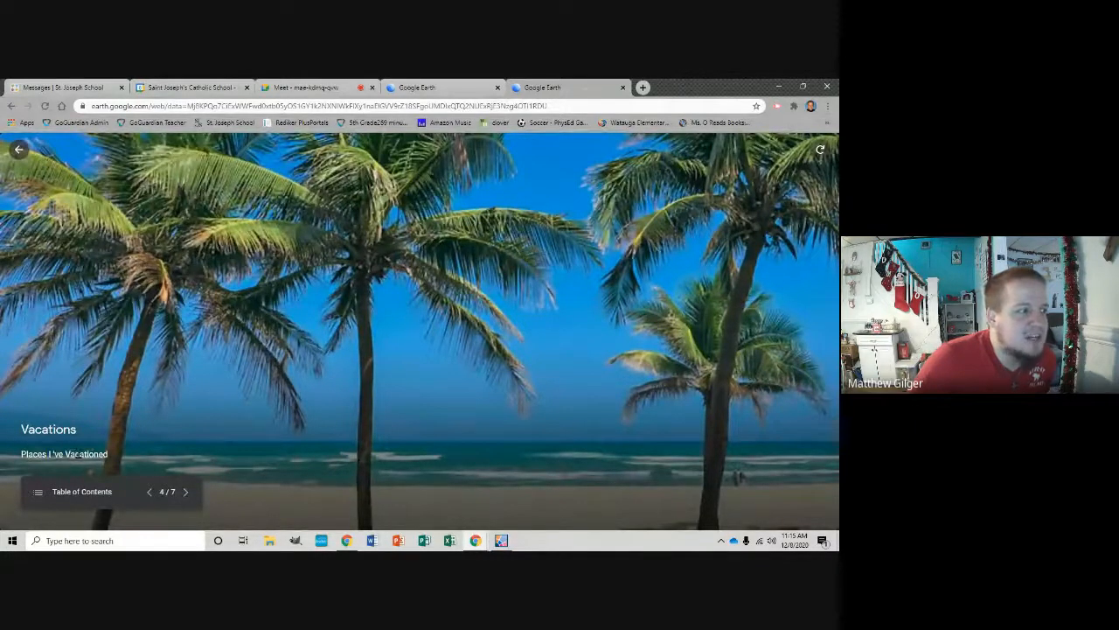
left_click(185, 491)
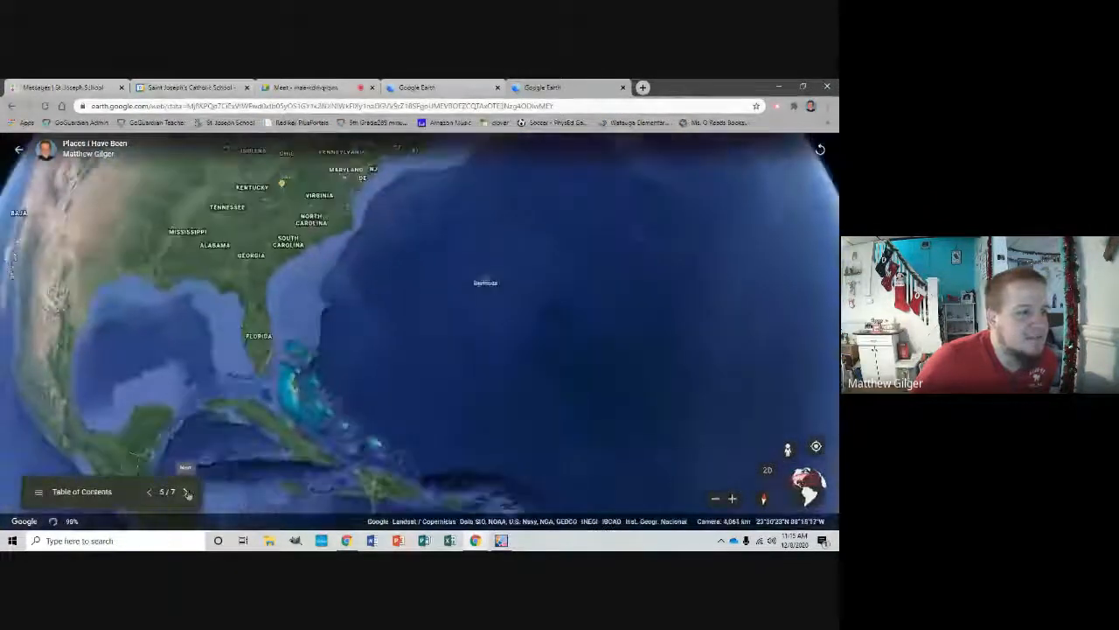
left_click(186, 492)
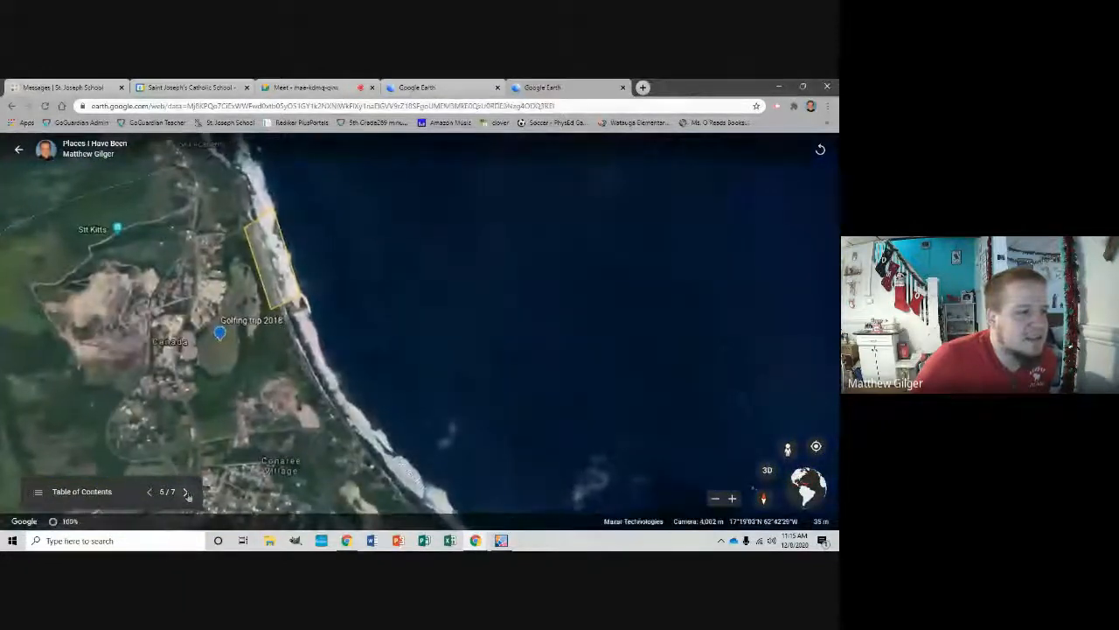
left_click(186, 492)
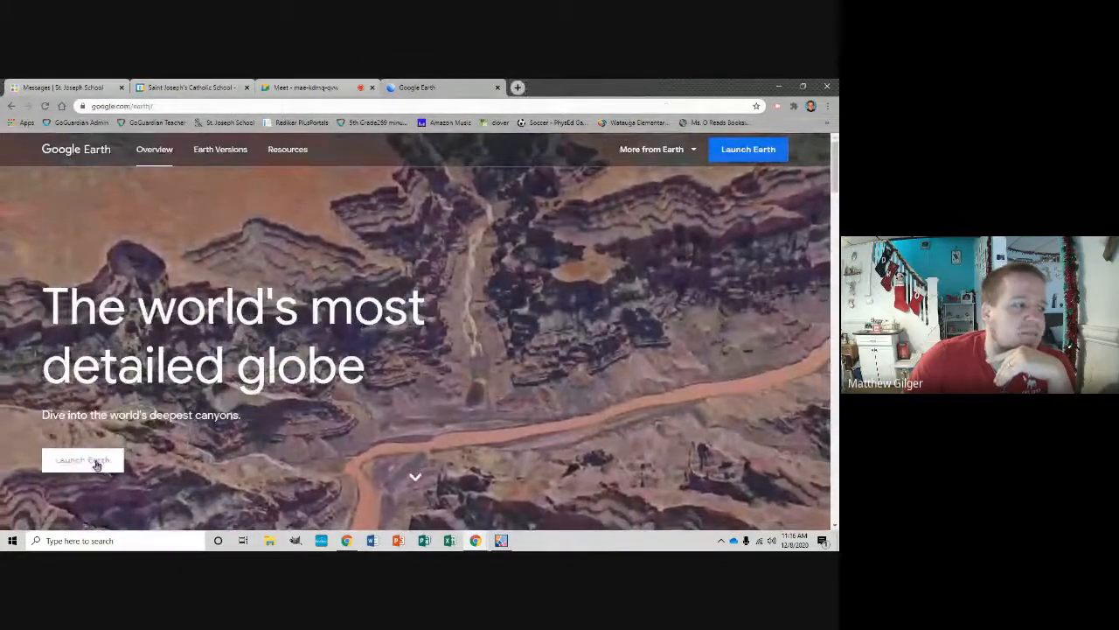
- Launch Earth, reopen Places I Have Been and fly to My Favorite Place to Play
left_click(82, 460)
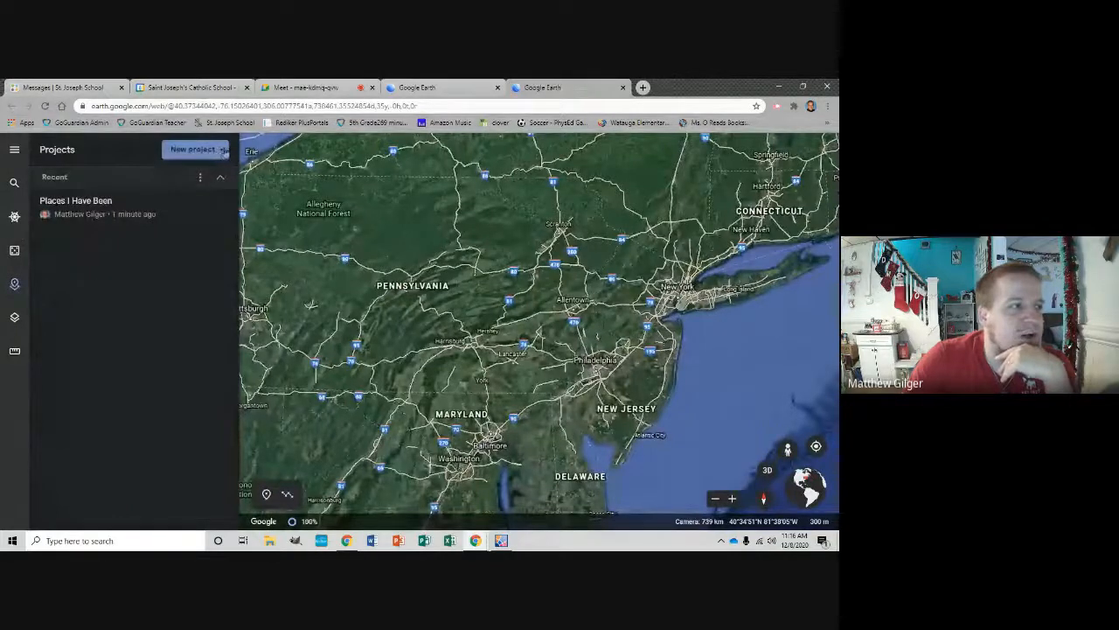
left_click(196, 149)
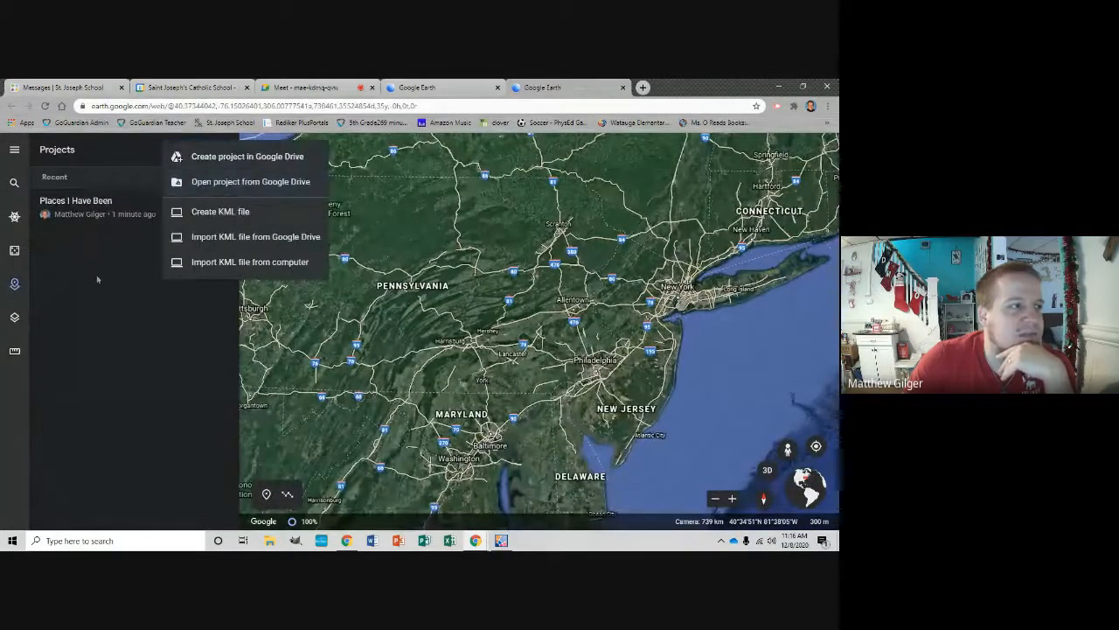
left_click(76, 200)
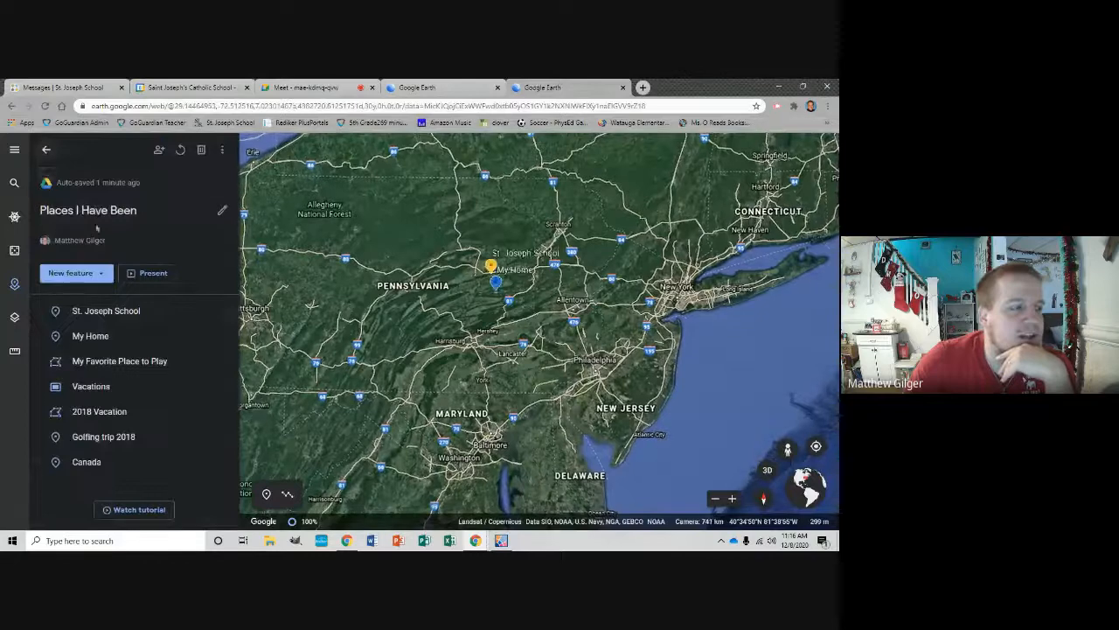
left_click(120, 361)
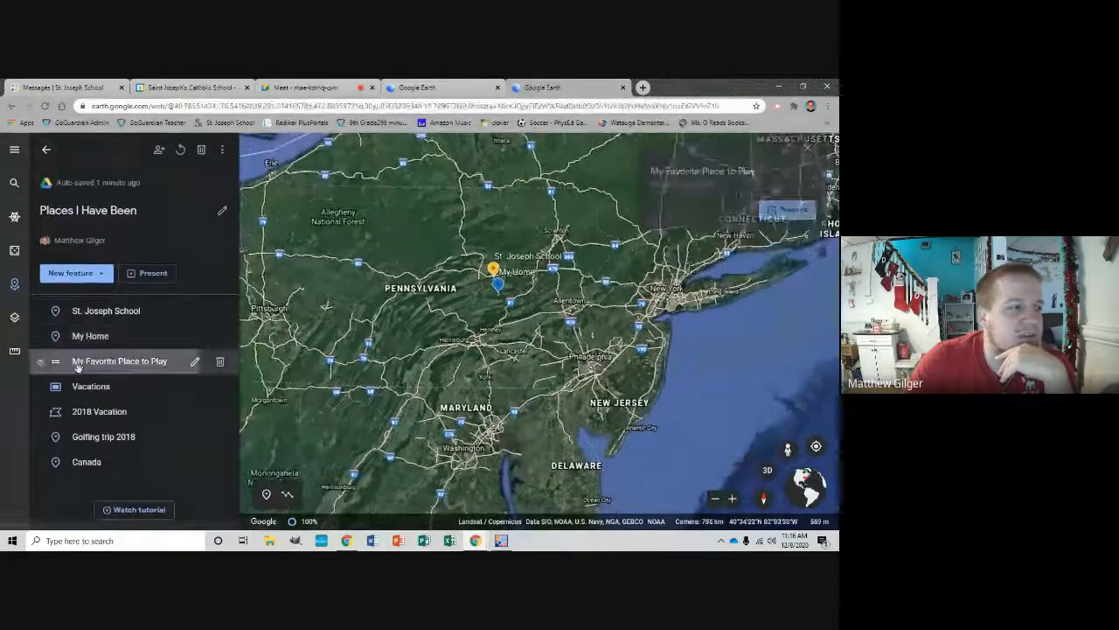
left_click(121, 361)
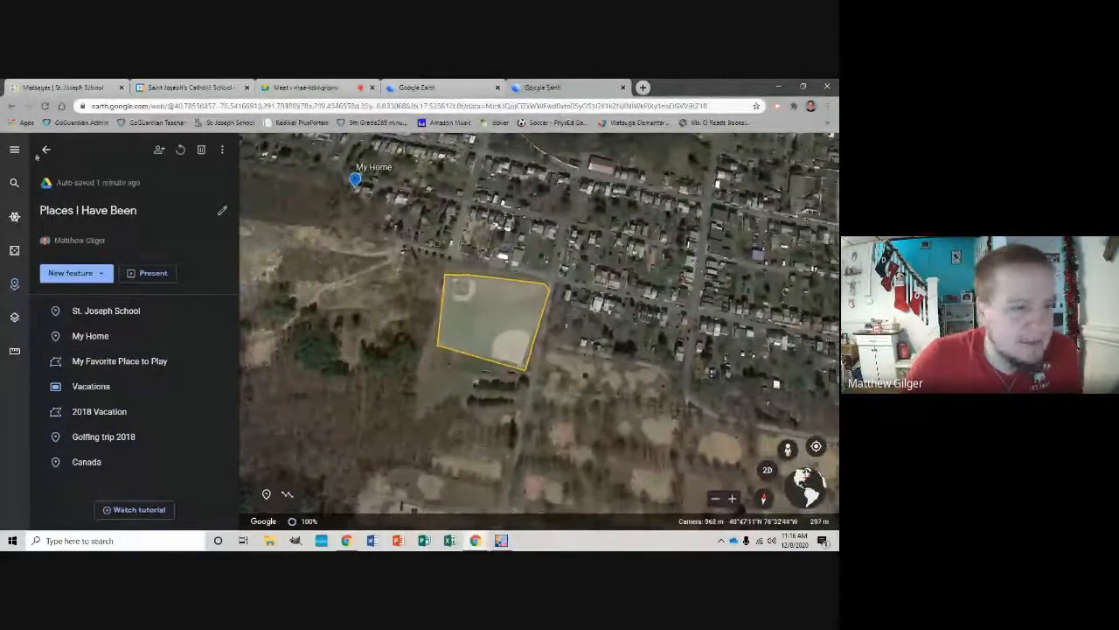
- Go back to Projects, reopen Places I Have Been, then switch to the Google Meet tab
left_click(45, 148)
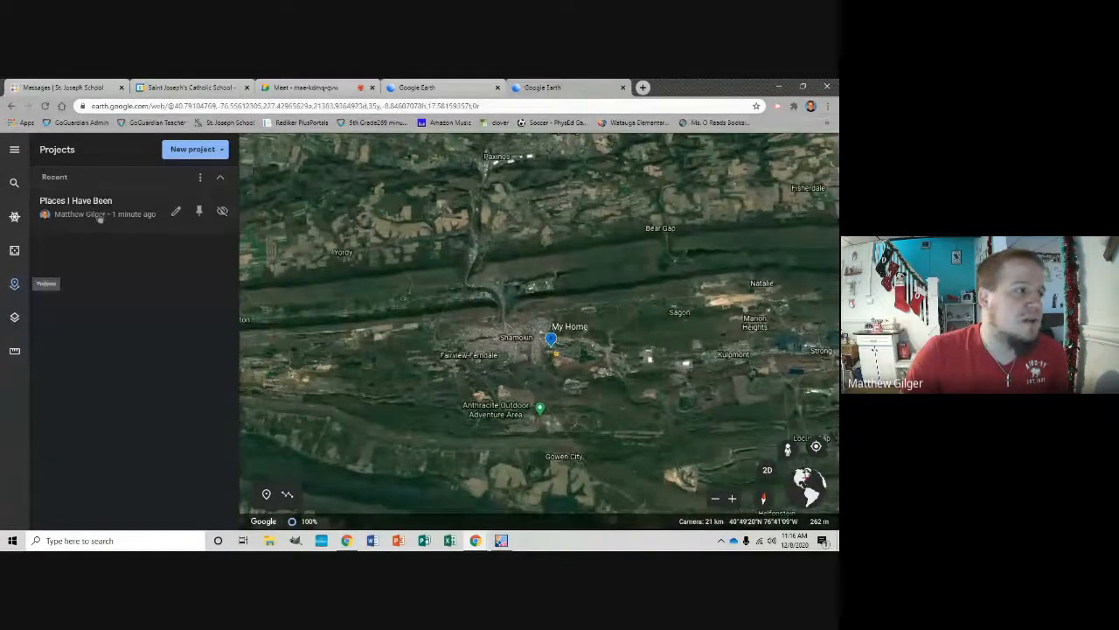
left_click(75, 201)
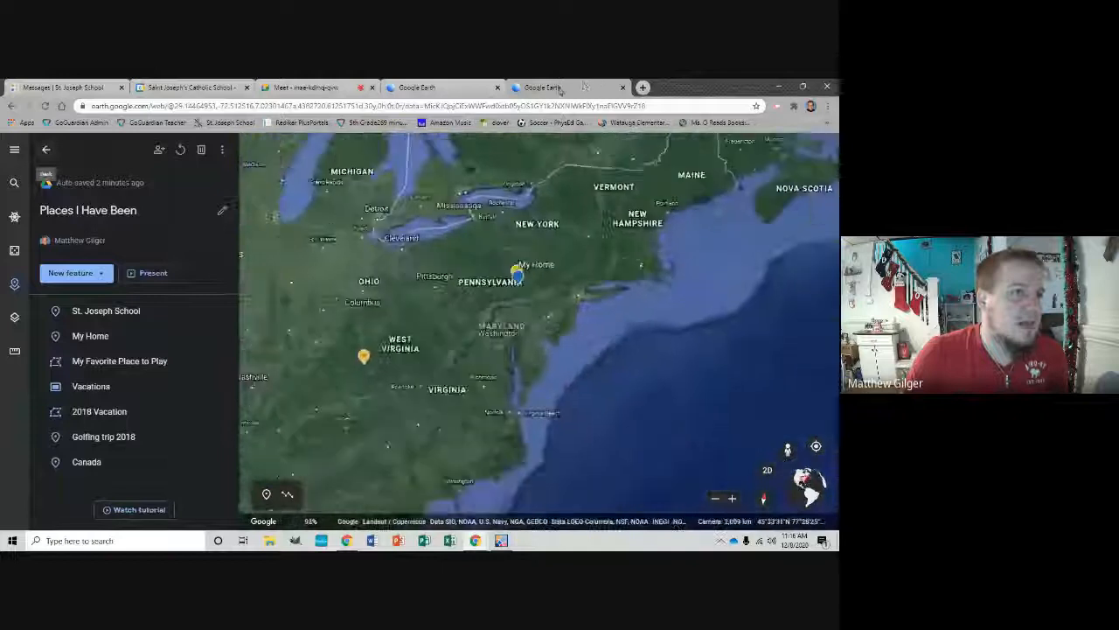
left_click(303, 87)
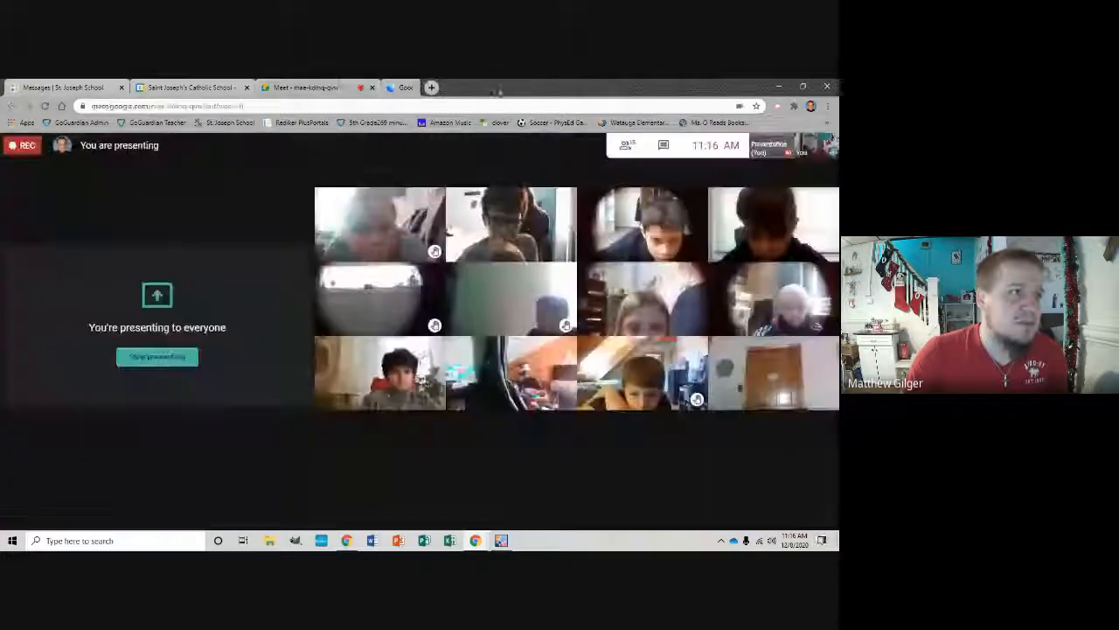